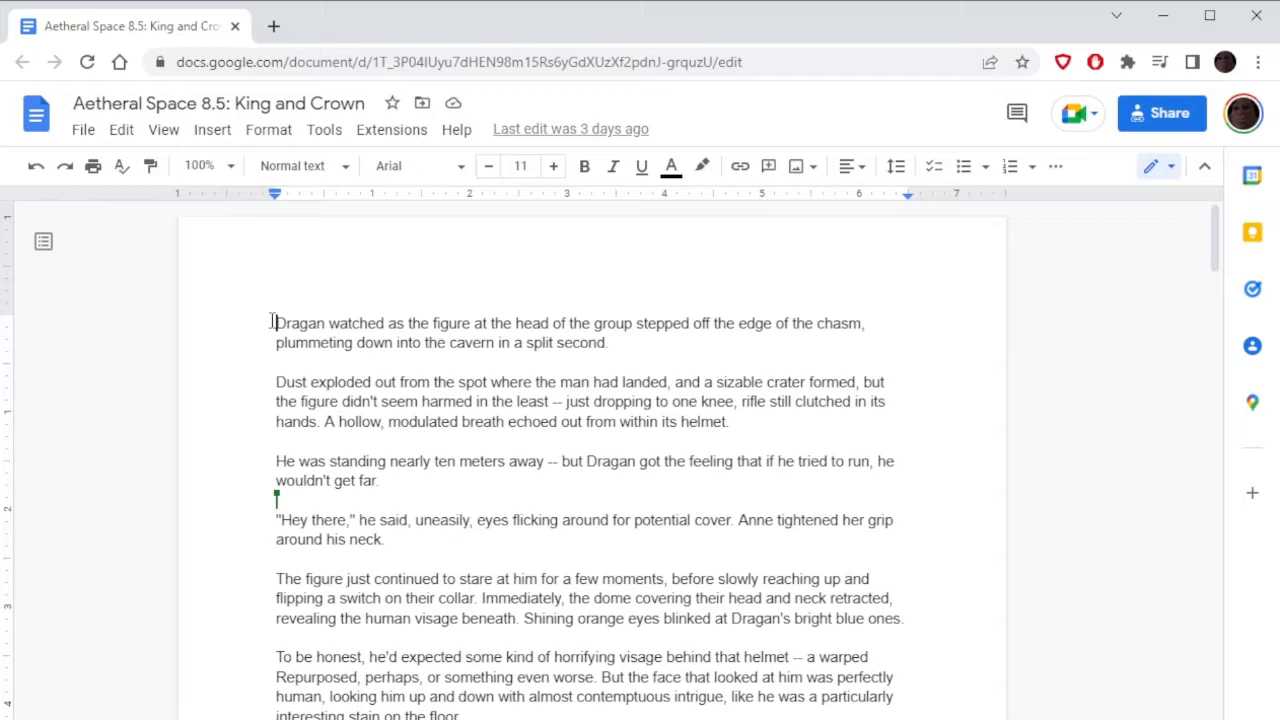
Scroll down to the blonde man's paragraph containing 'atop of the cavern'.
scroll(down, 3)
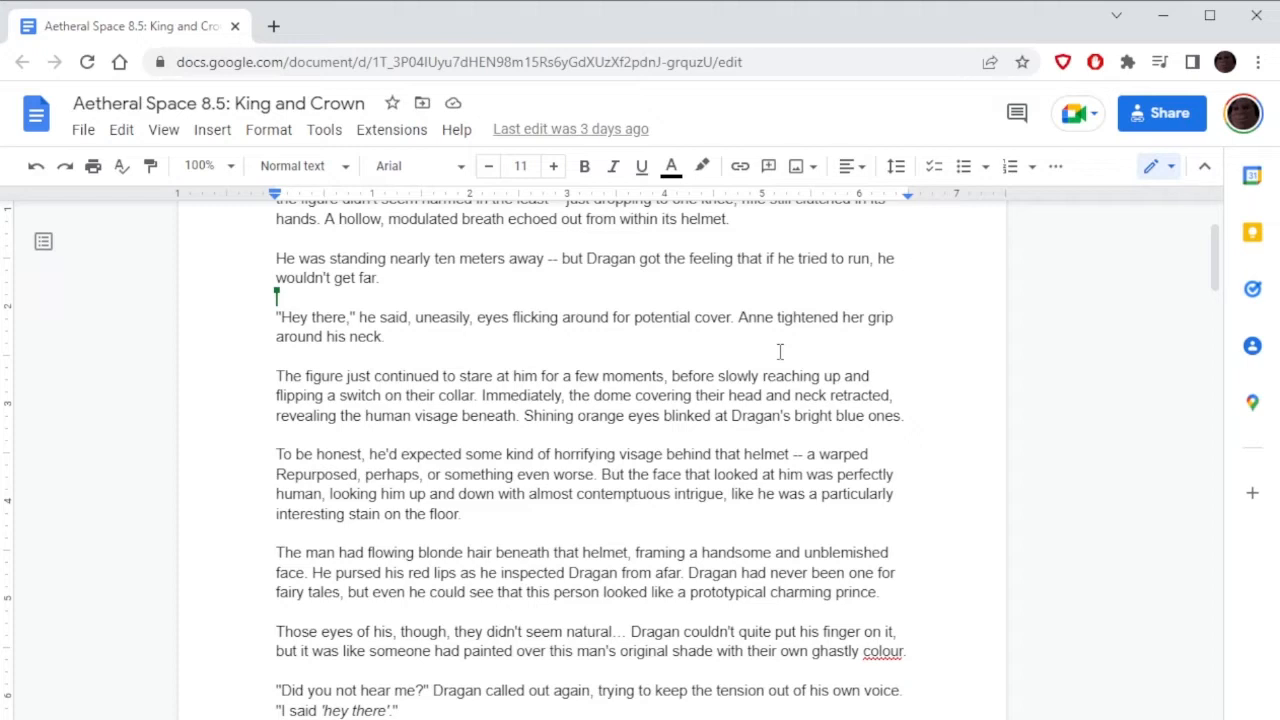
scroll(down, 3)
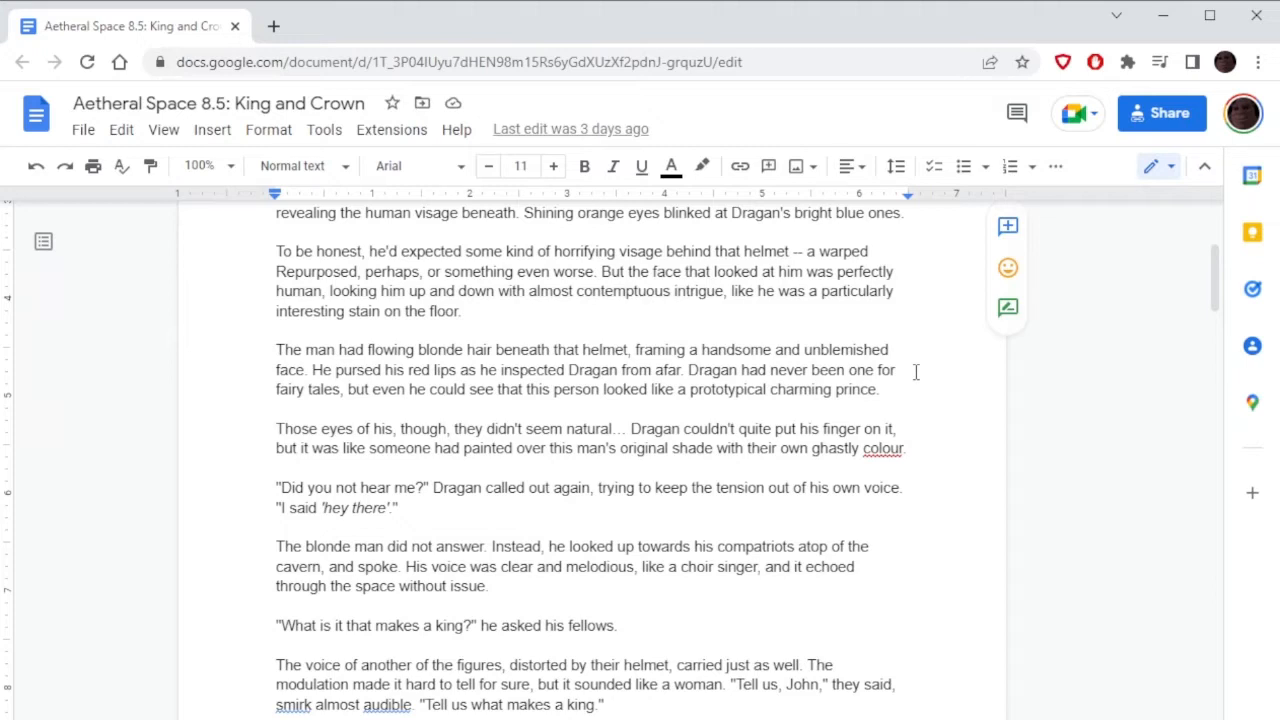
scroll(down, 3)
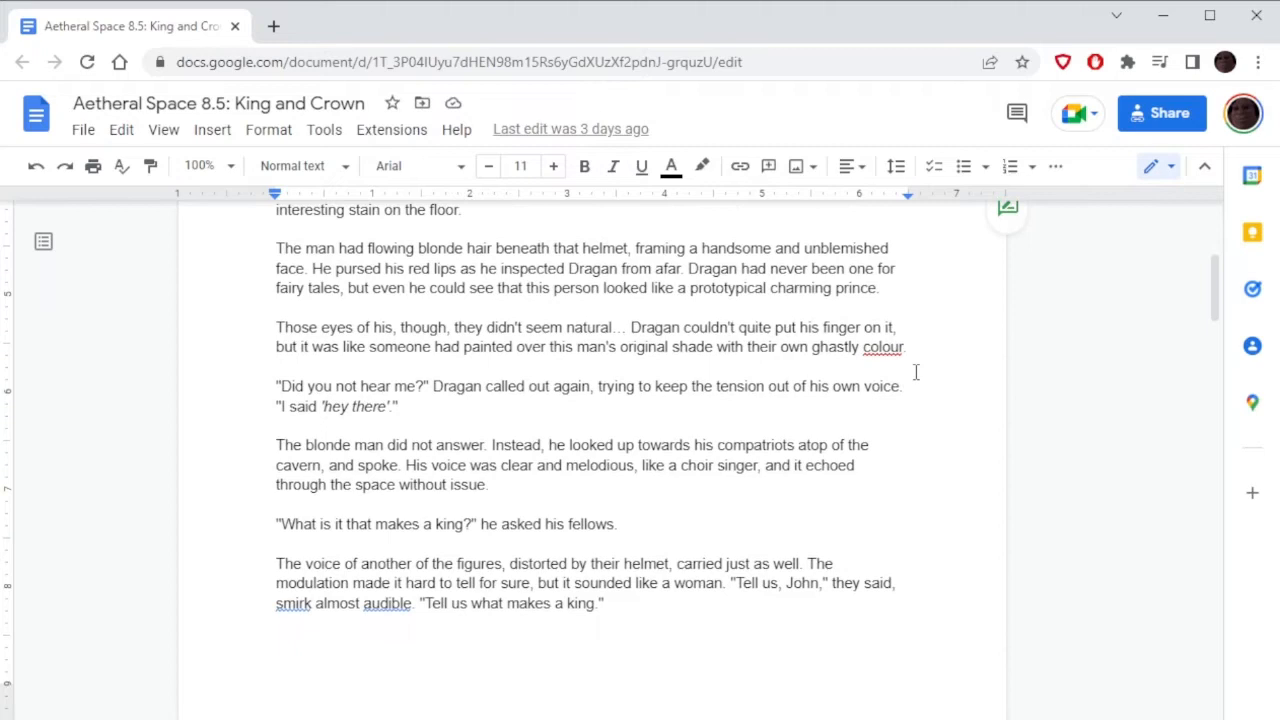
scroll(down, 3)
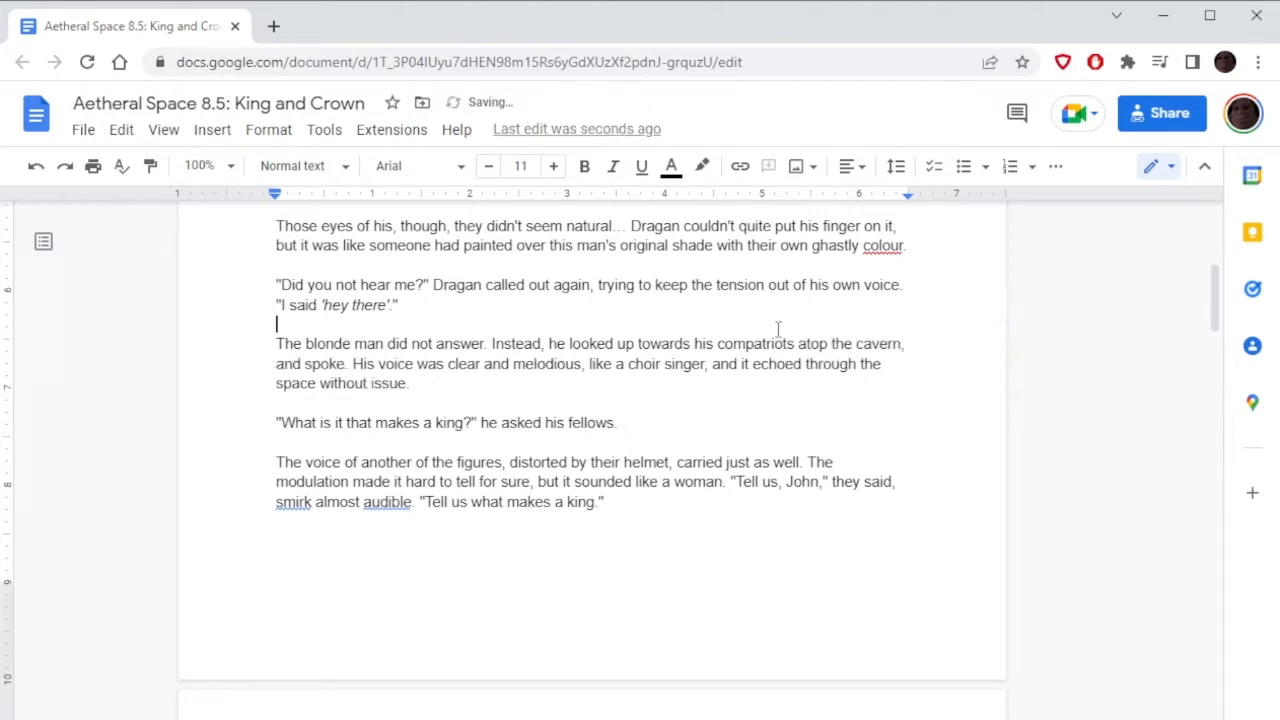
scroll(down, 3)
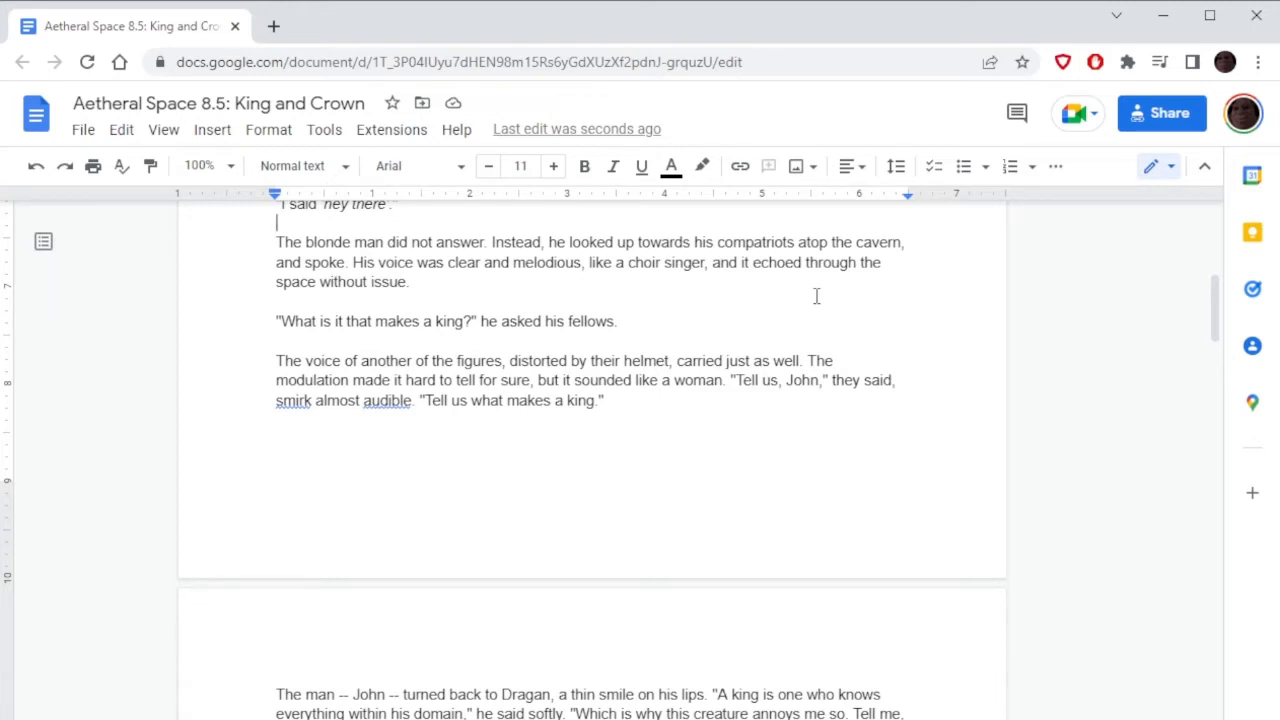
scroll(down, 3)
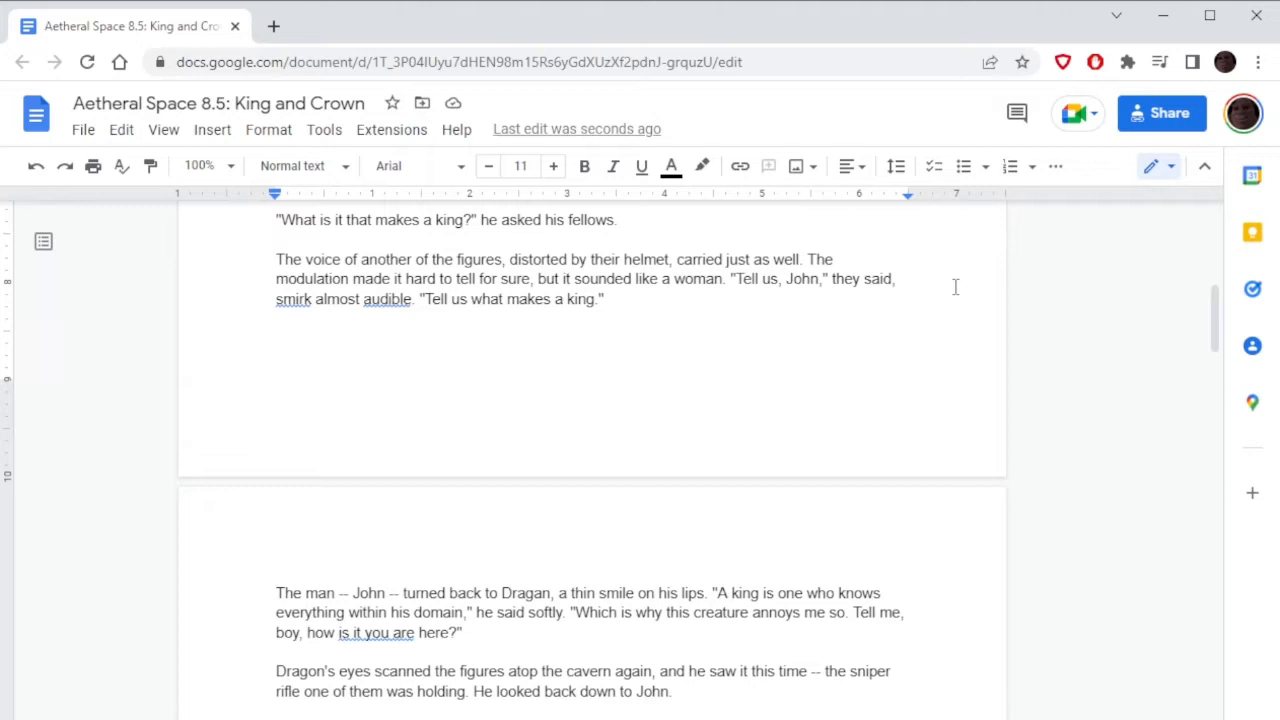
scroll(down, 3)
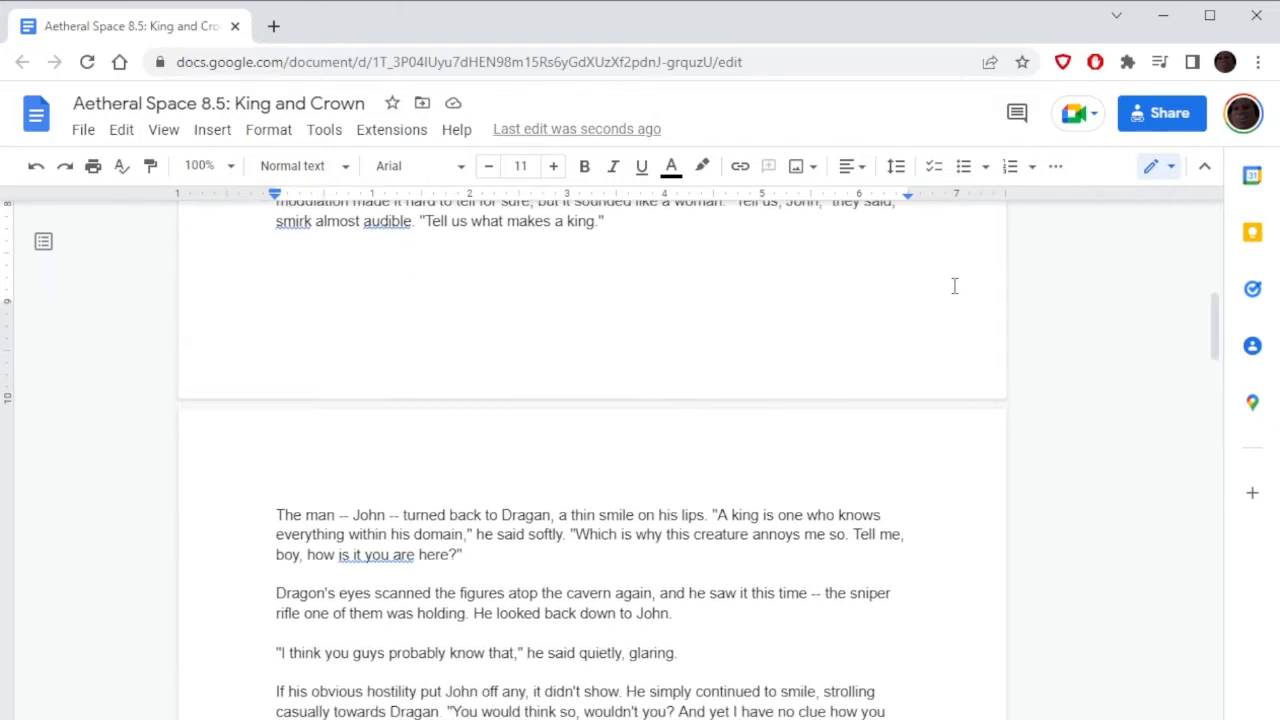
scroll(down, 3)
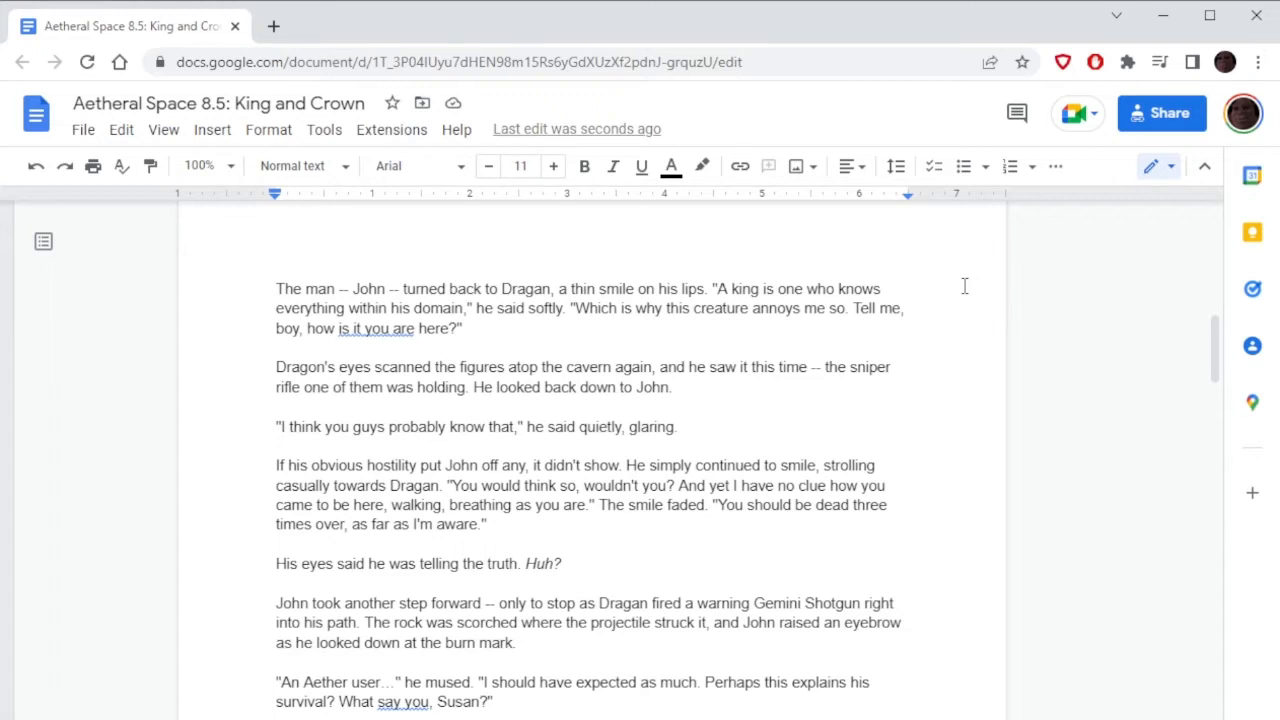
mouse_move(840, 298)
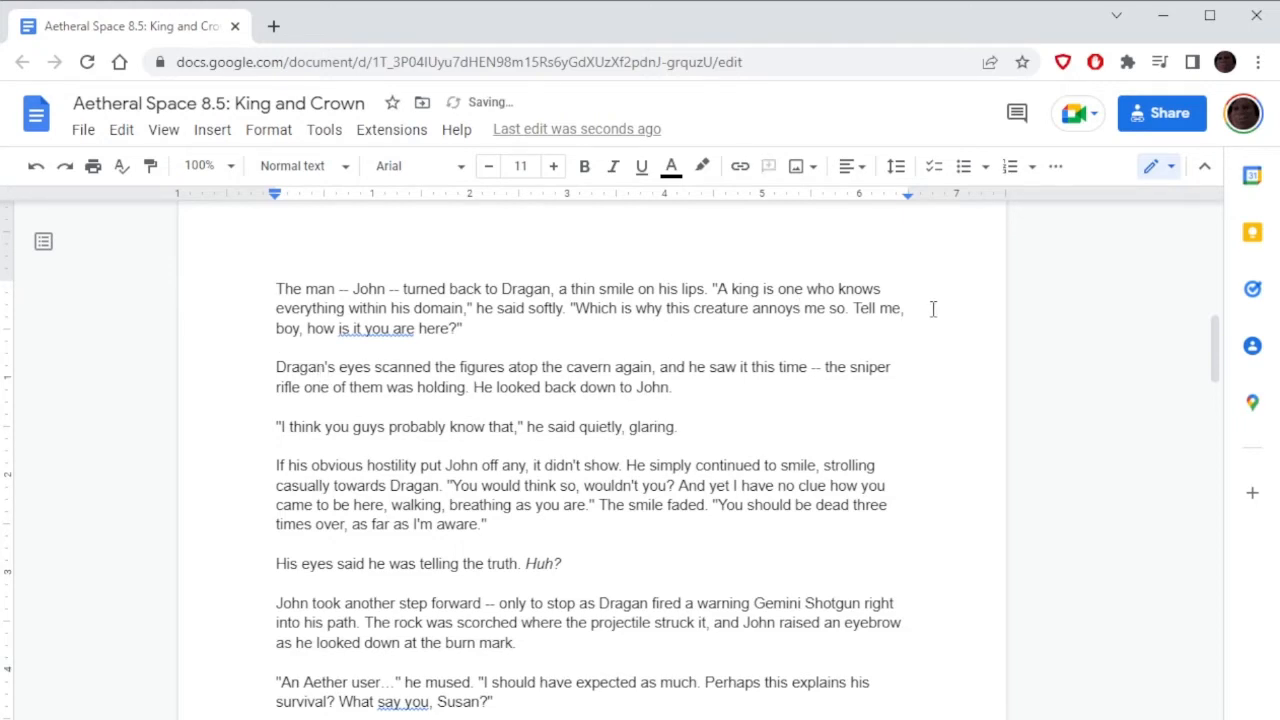
scroll(down, 3)
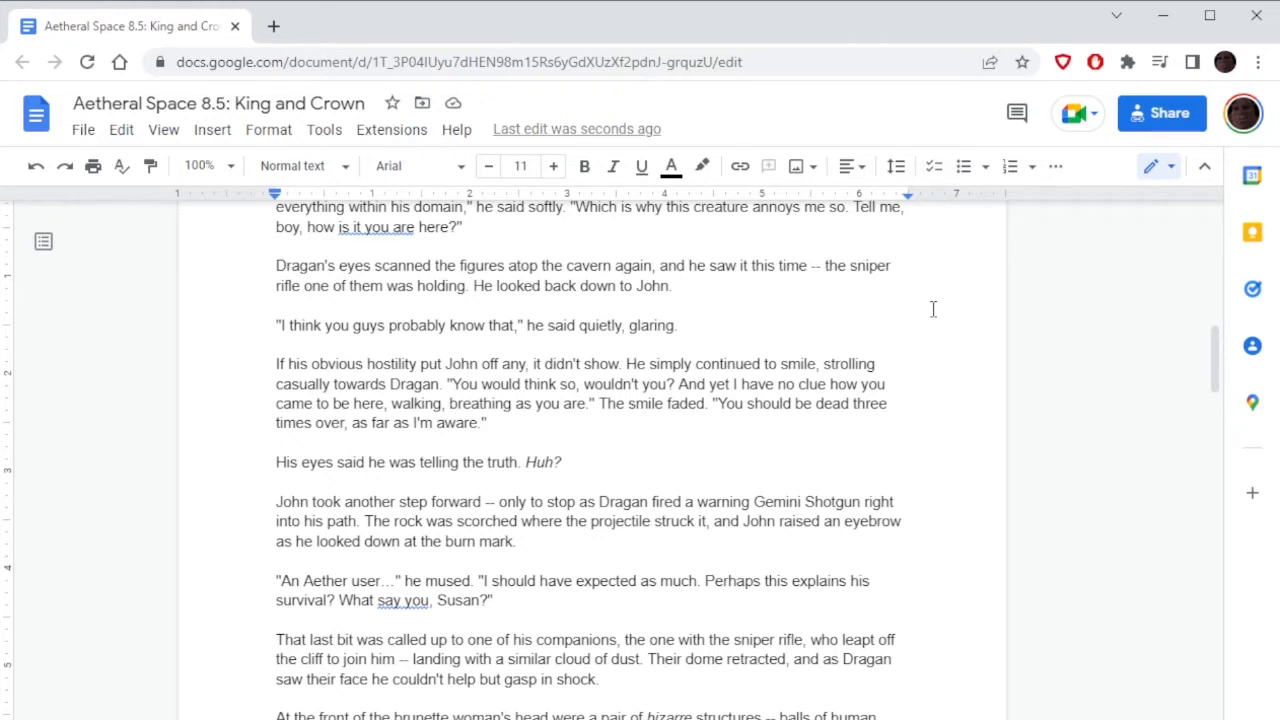
scroll(down, 3)
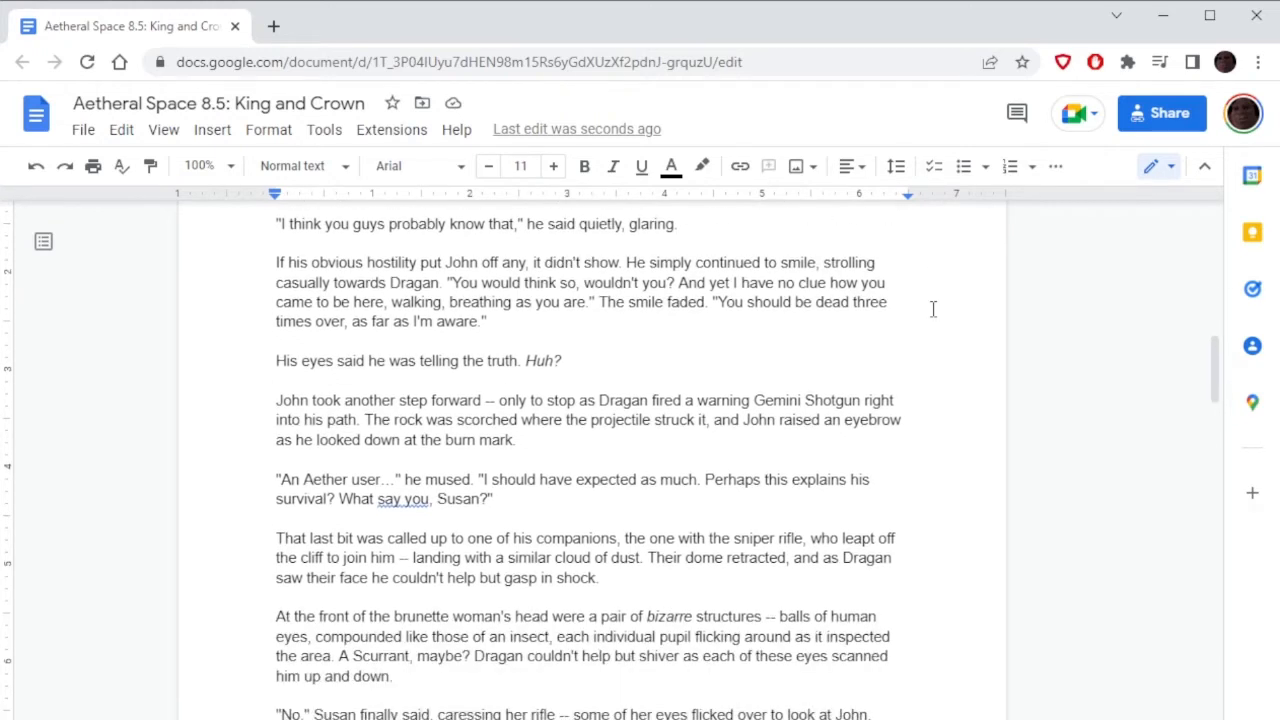
scroll(down, 3)
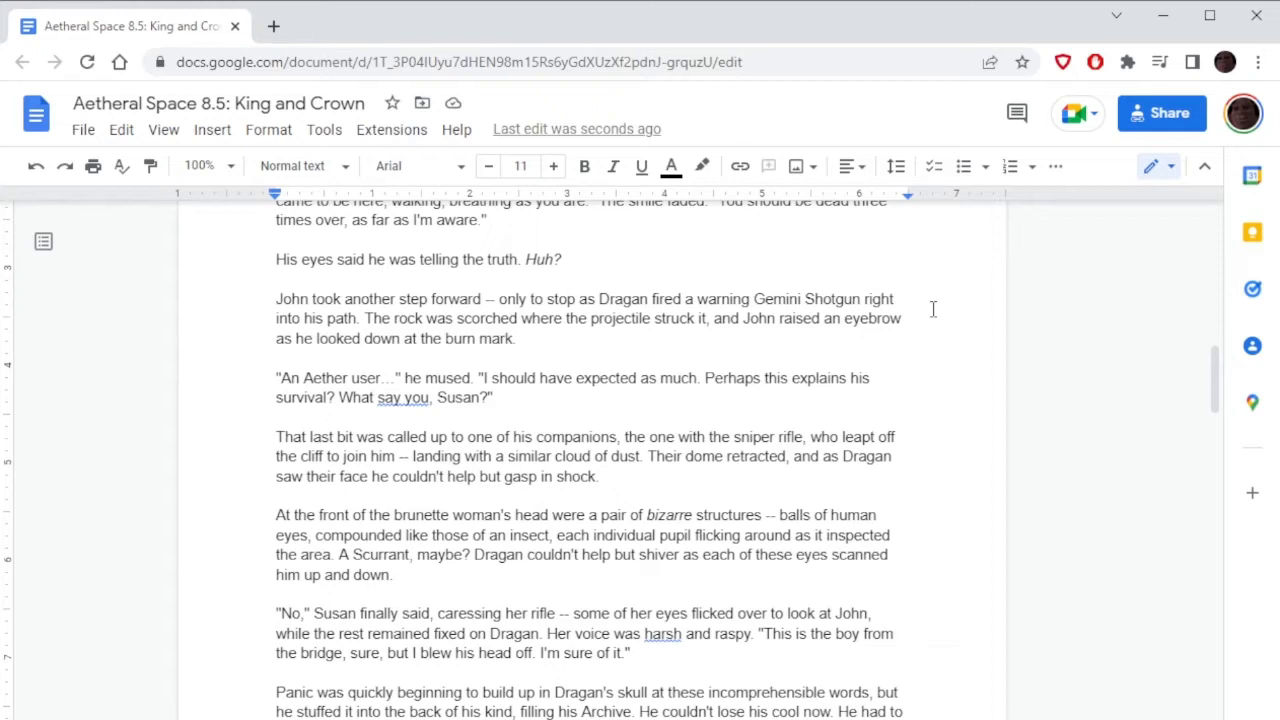
Scroll down to the Scurrant paragraph with 'these eyes scanned him'.
scroll(down, 3)
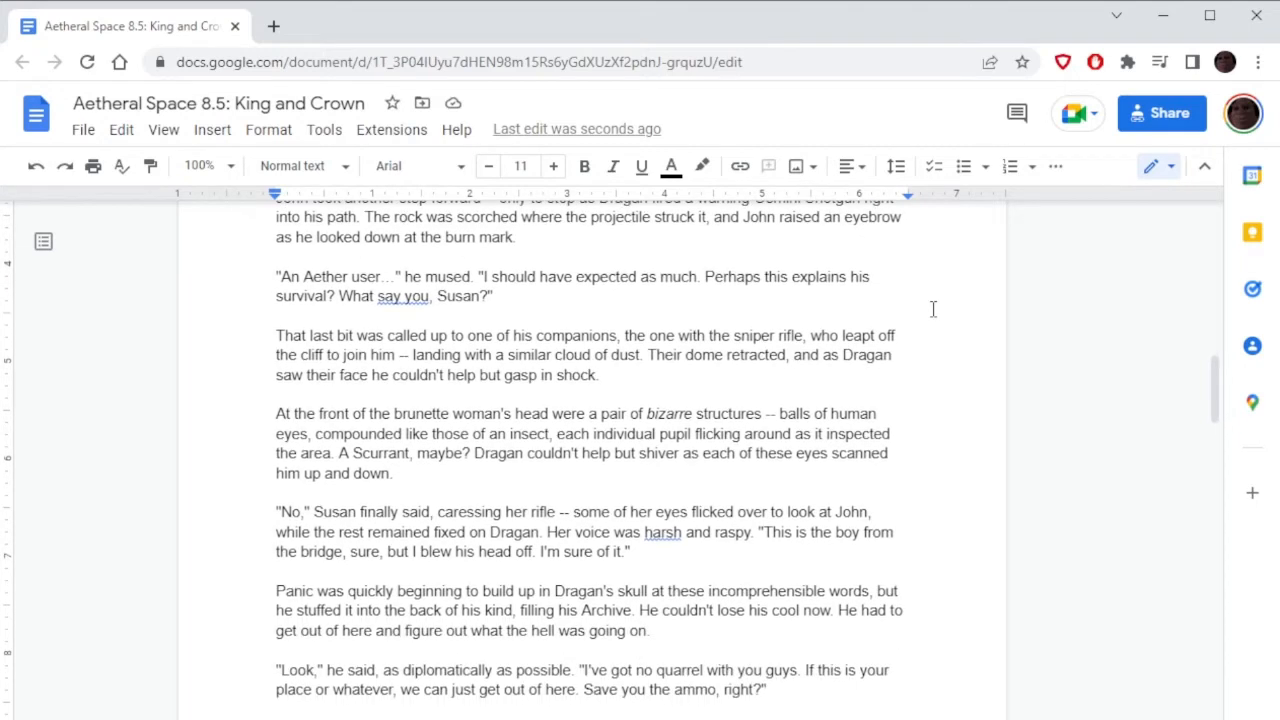
scroll(down, 3)
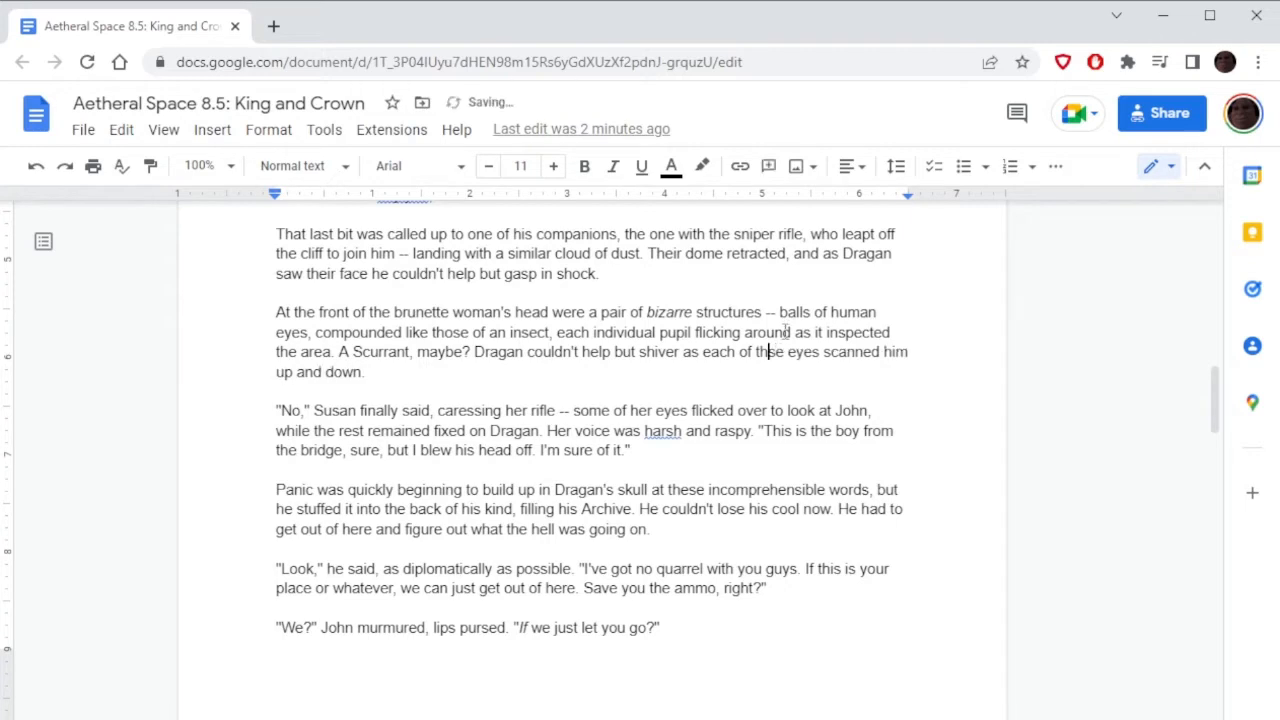
scroll(down, 3)
text(o)
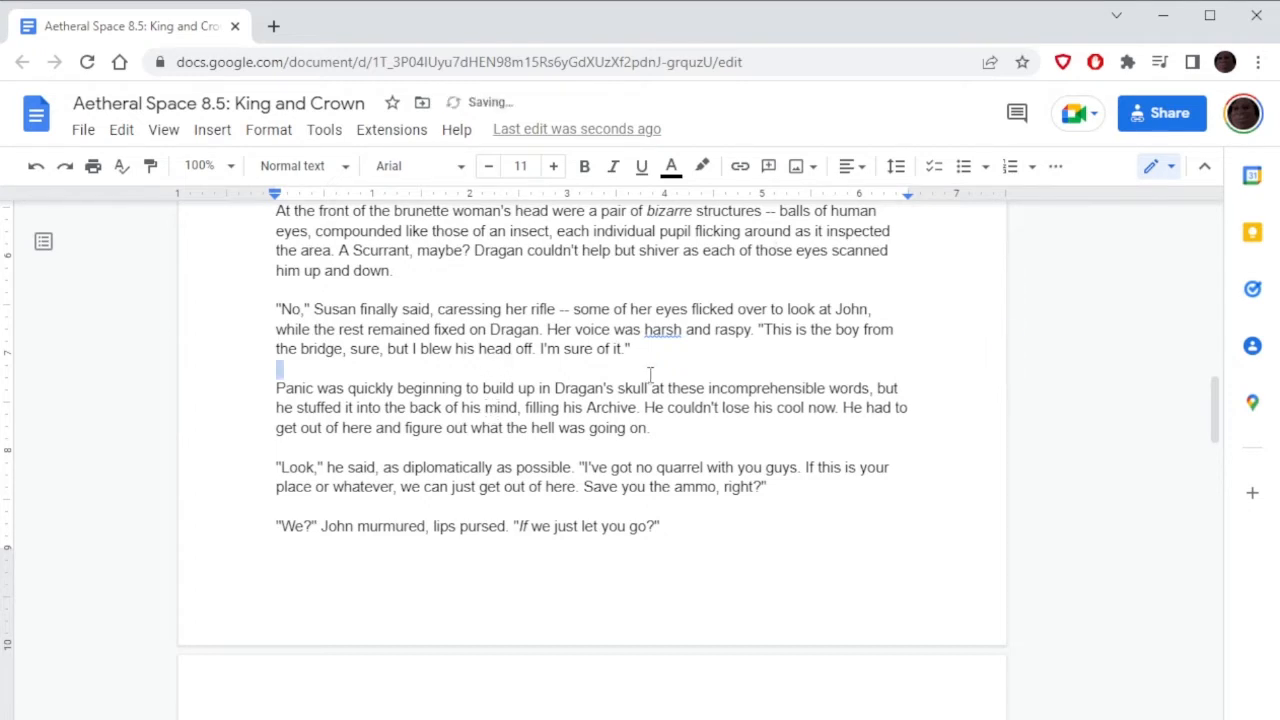
scroll(down, 3)
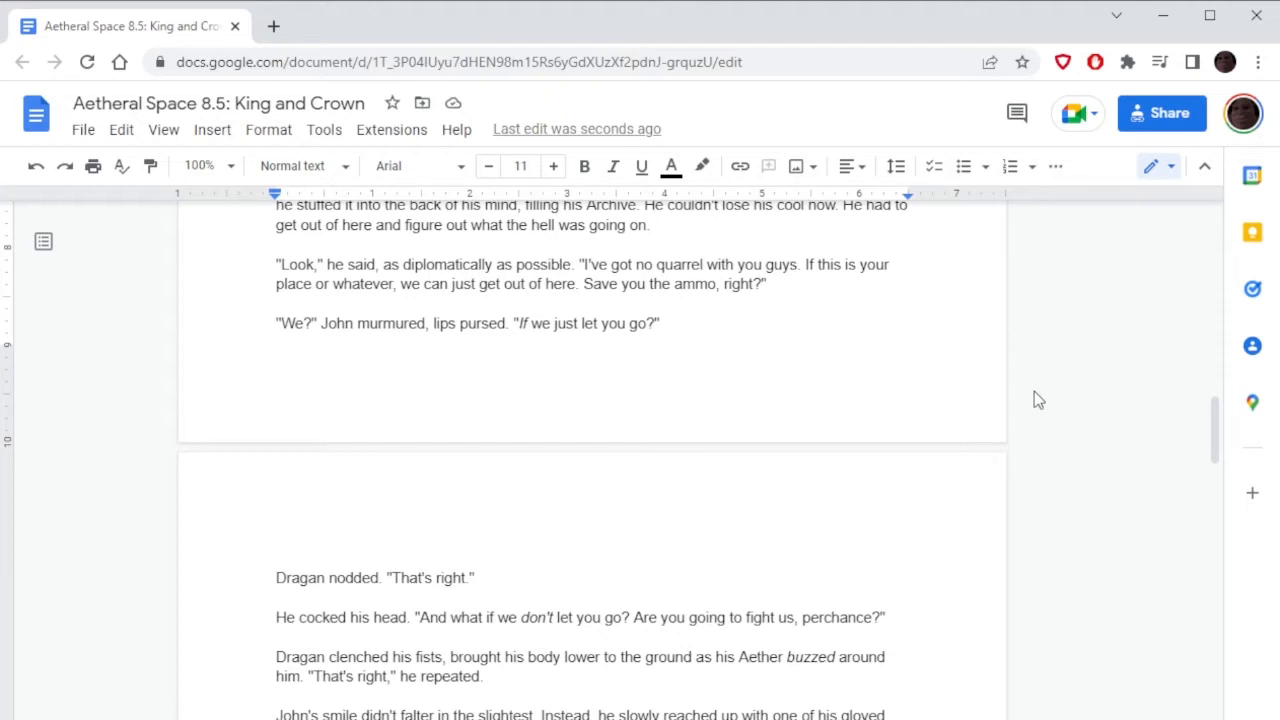
scroll(down, 3)
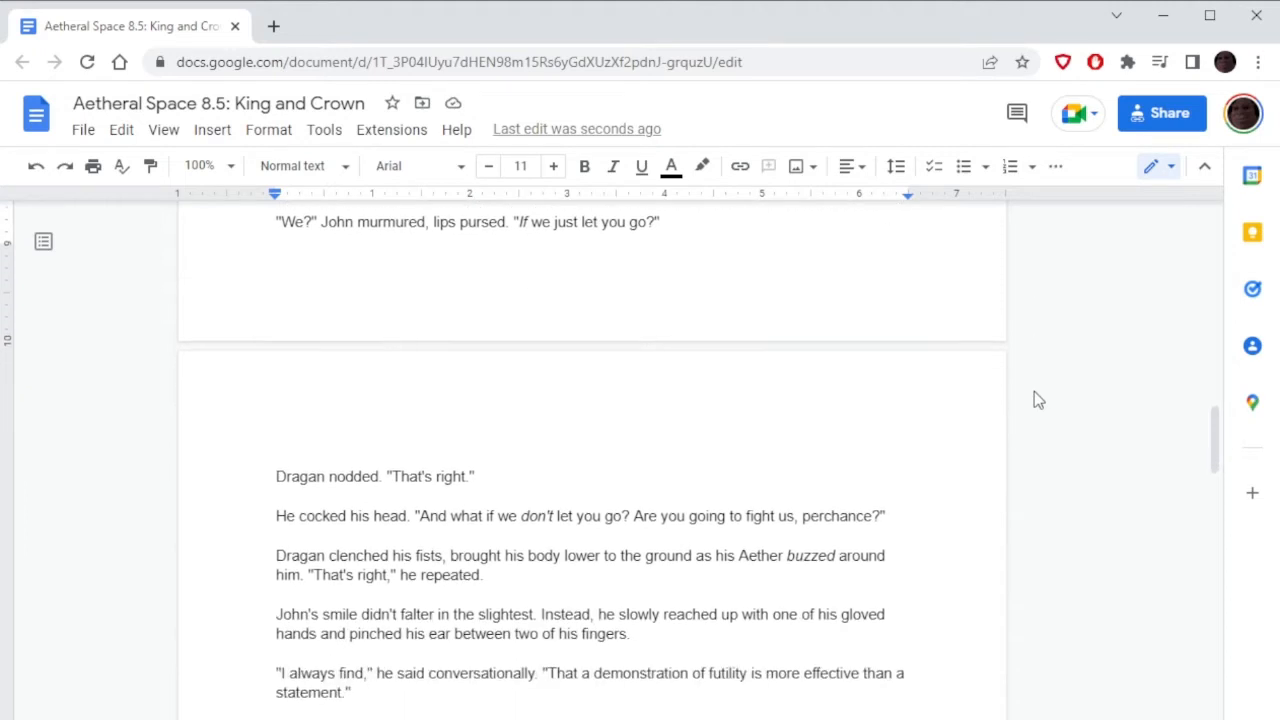
scroll(down, 3)
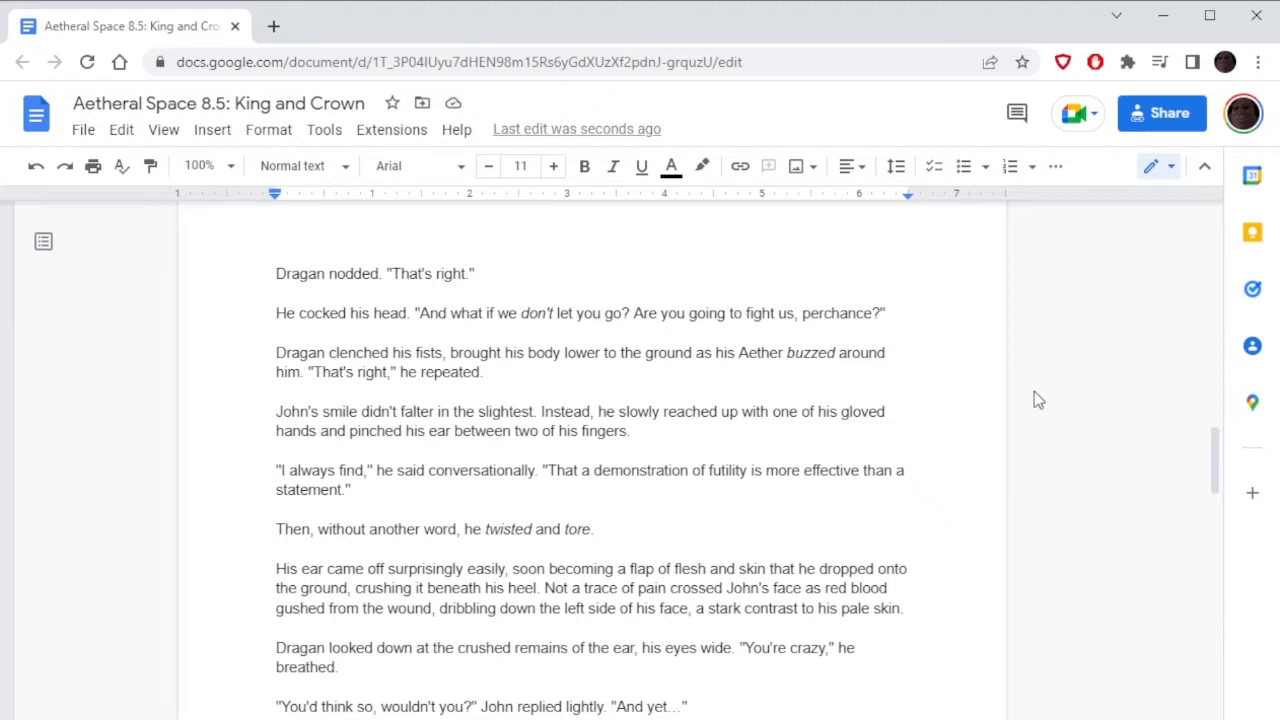
Scroll past John's pinched-ear passage toward Dragan calling him Repurposed.
scroll(down, 3)
text( own)
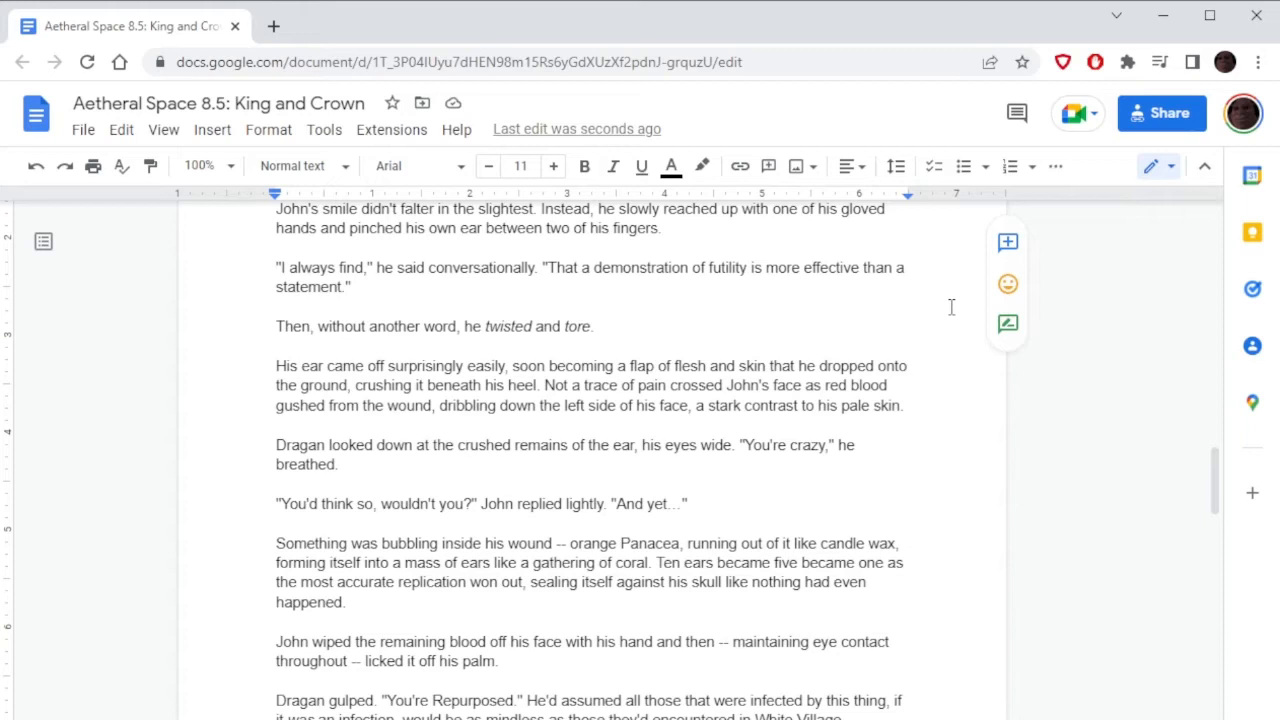
Read through the Repurposed passage down to John's offer without editing.
scroll(down, 3)
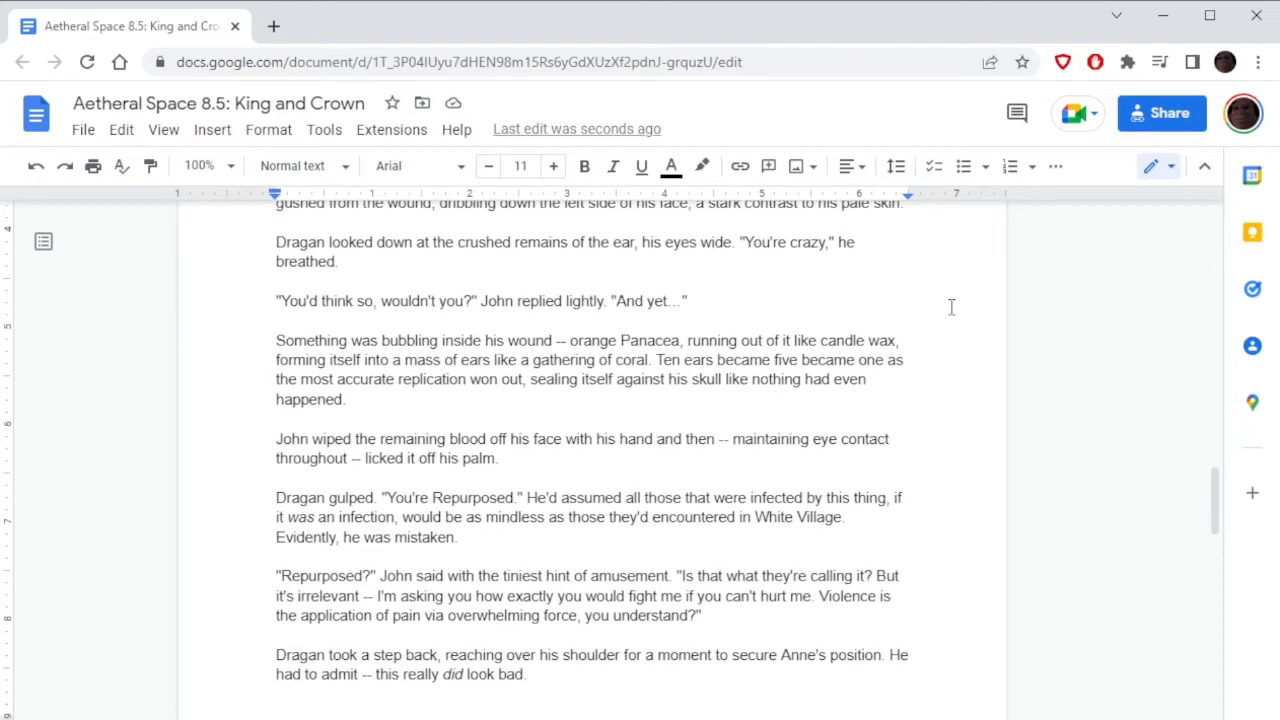
scroll(down, 3)
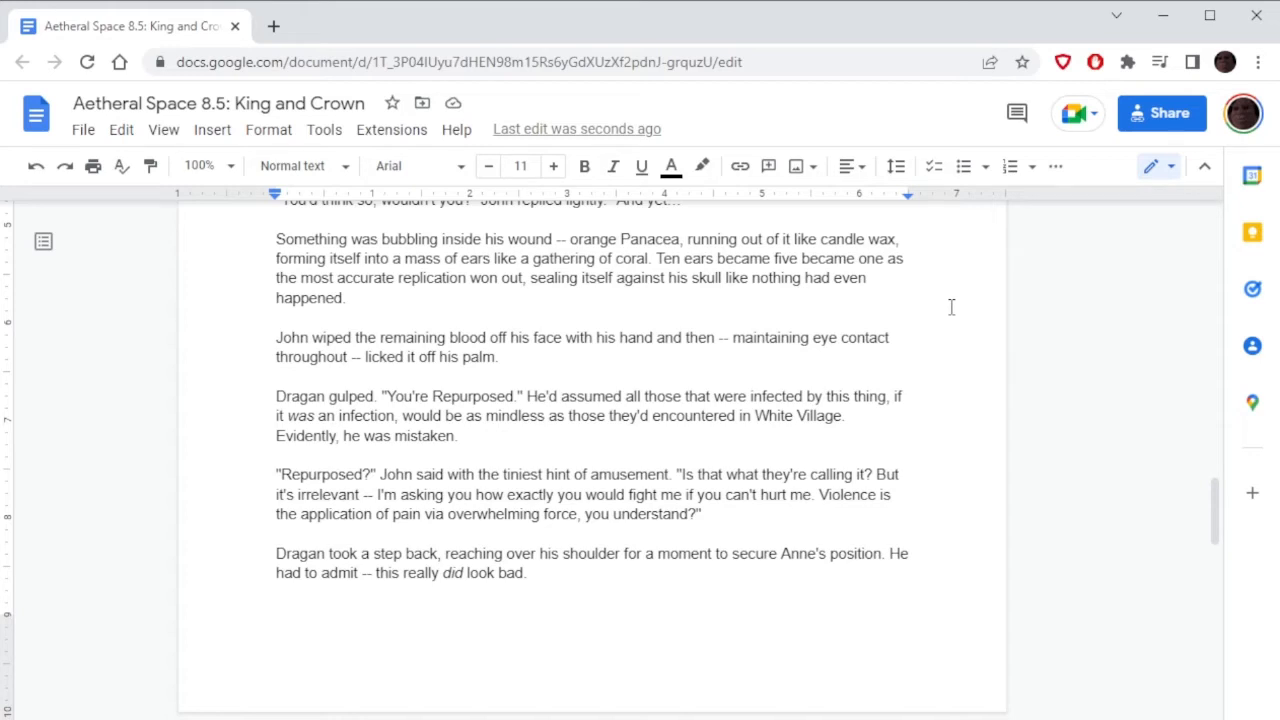
scroll(down, 3)
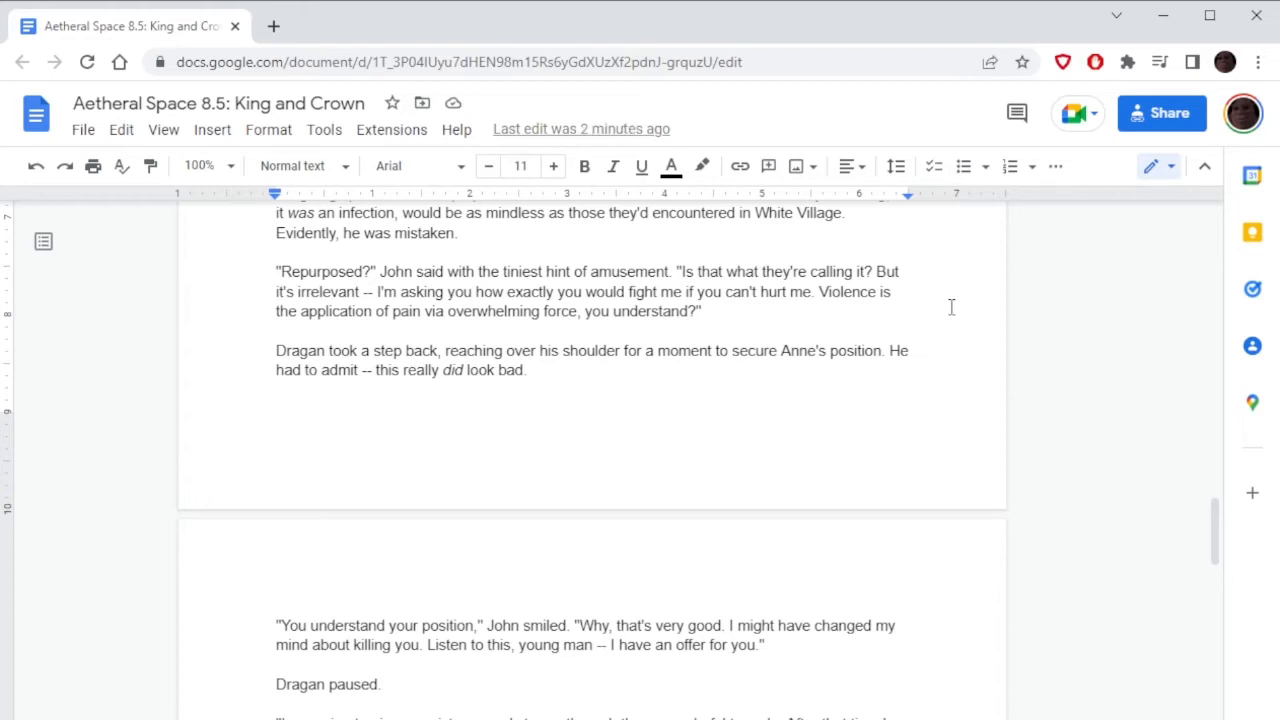
Scroll down to John's sixty-seconds speech ending 'That would mean I win'.
scroll(down, 3)
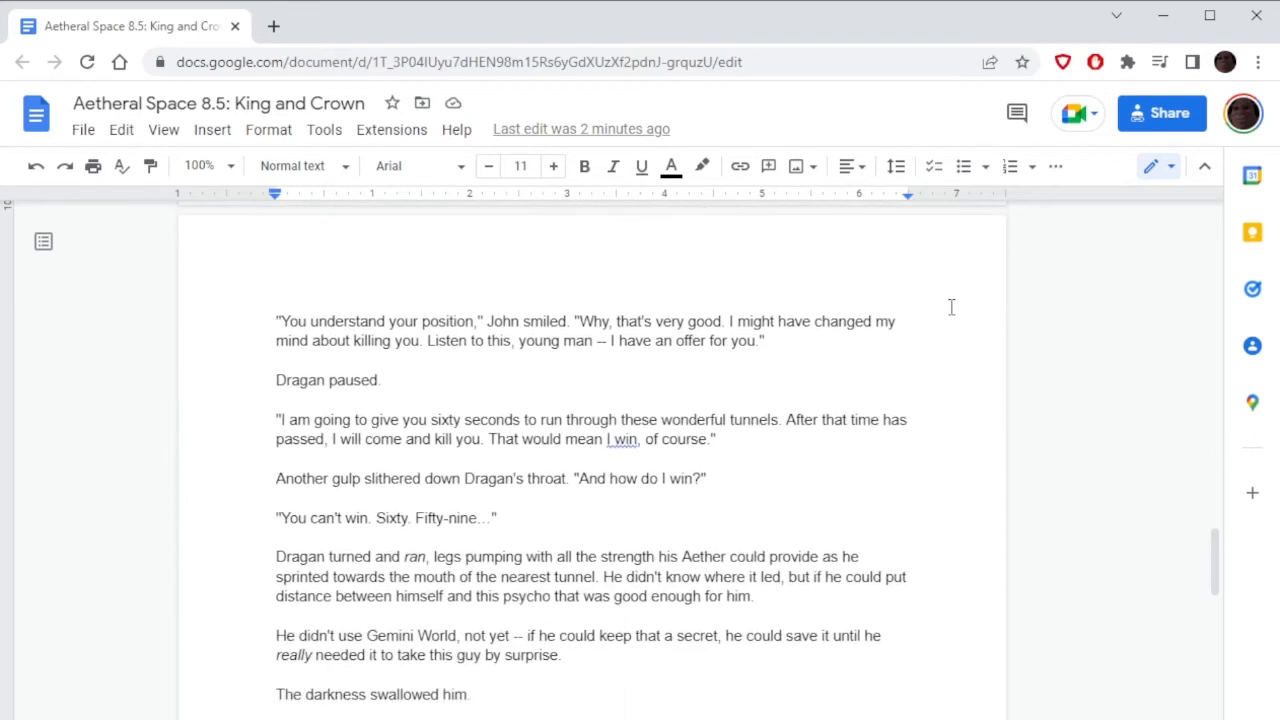
scroll(down, 3)
text(Should I do that, )
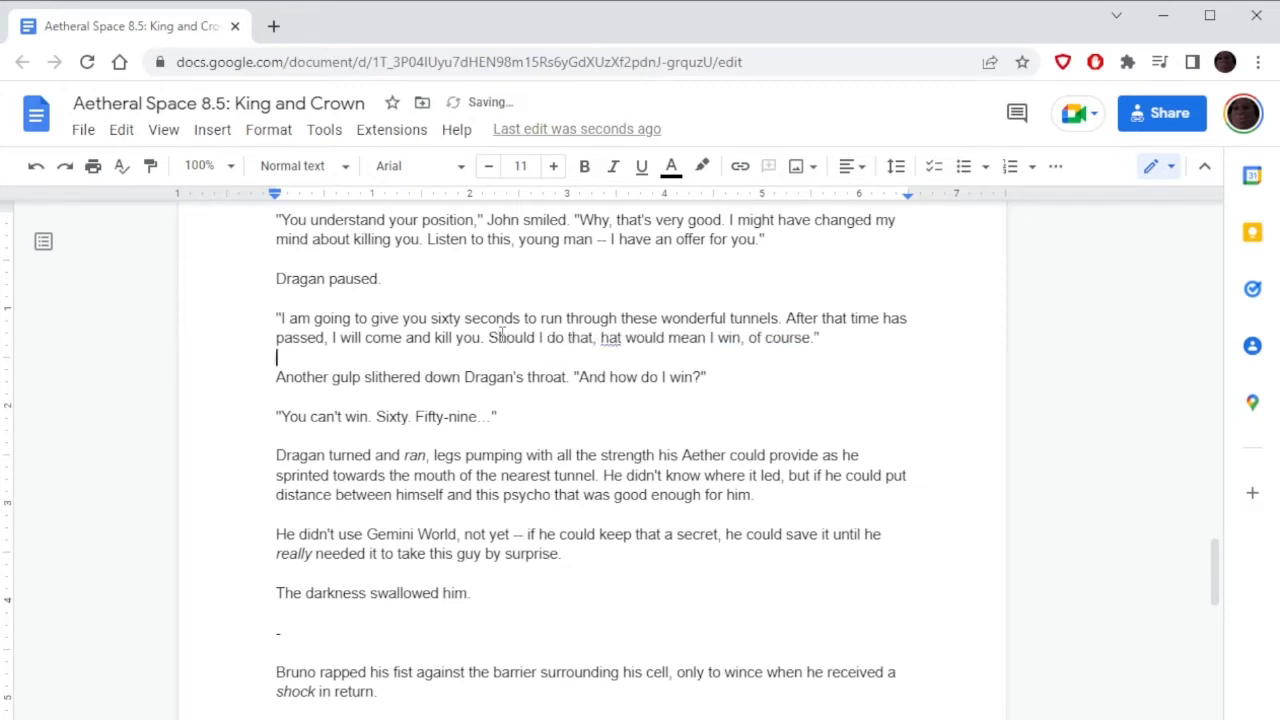
Replace the stray 'hat' with 'it', then continue down to Bruno's cell scene.
double_click(610, 337)
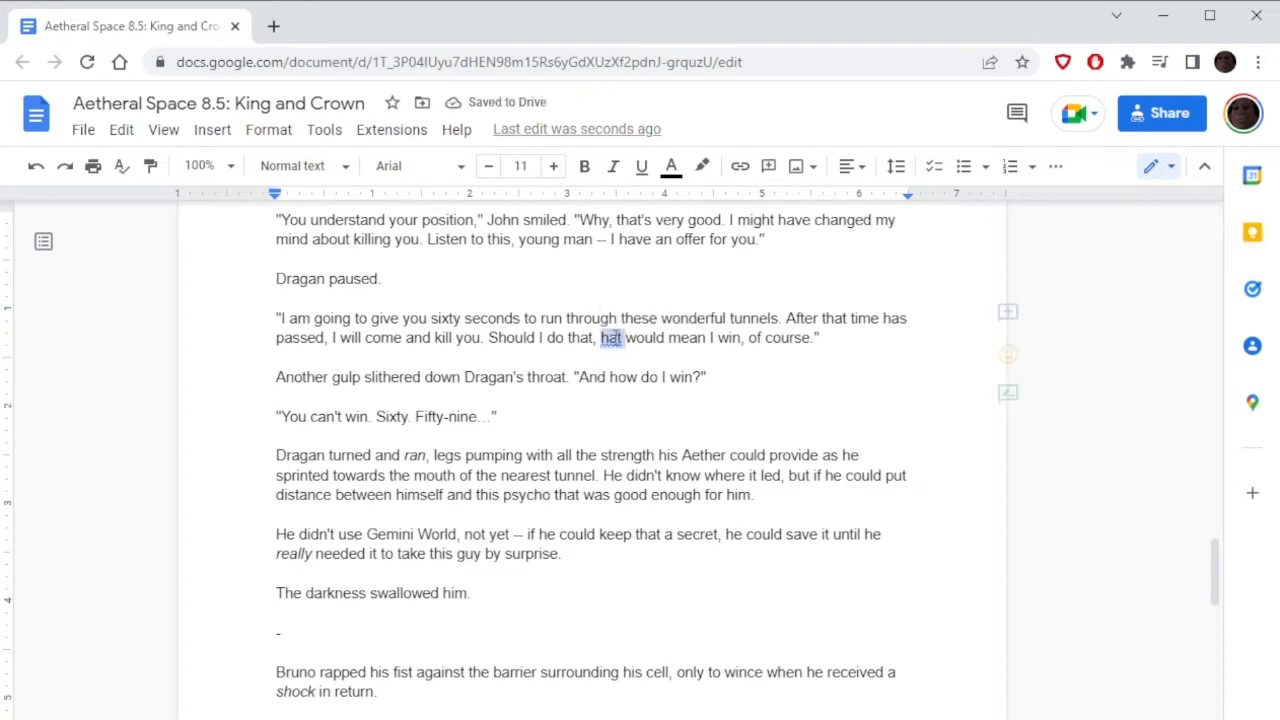
text(it)
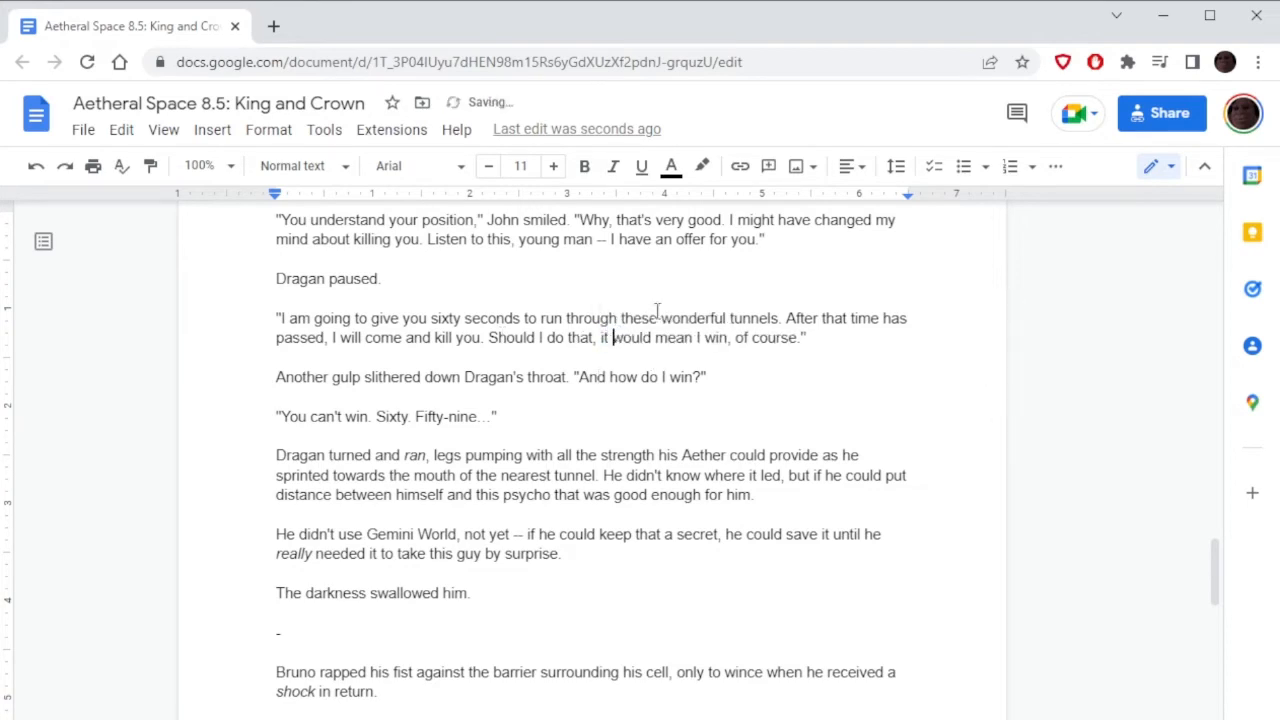
scroll(down, 3)
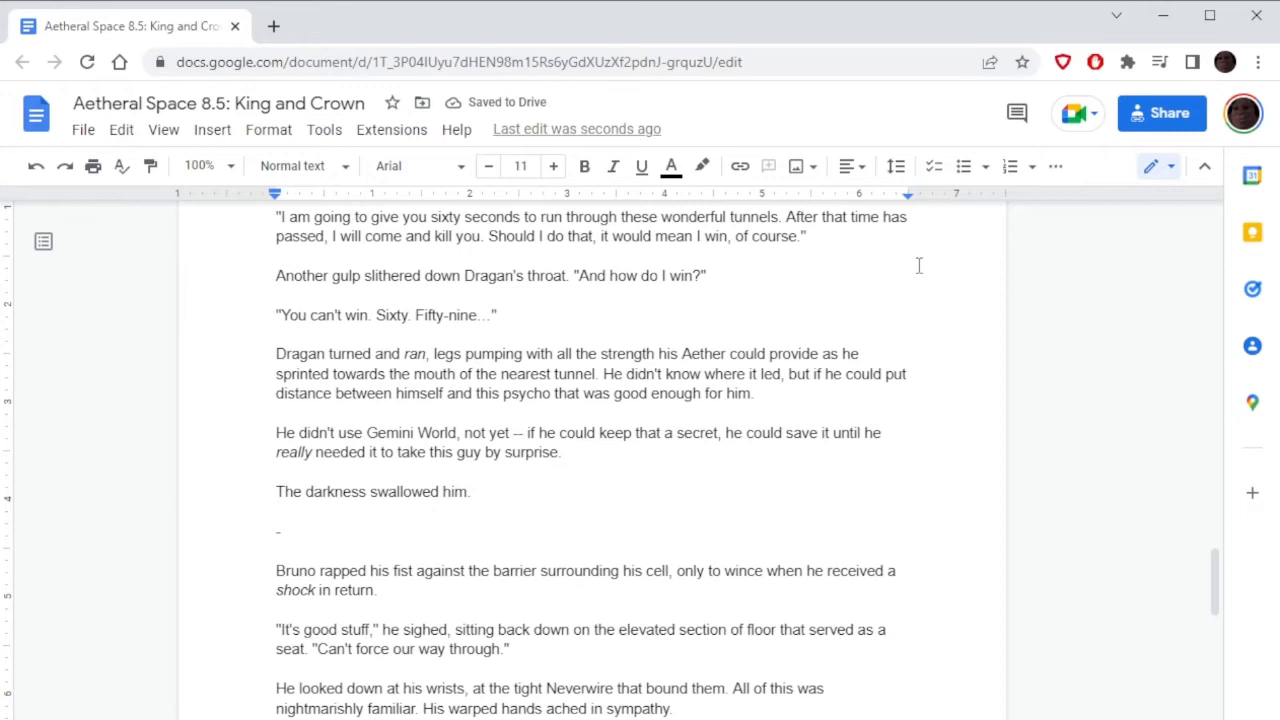
scroll(down, 3)
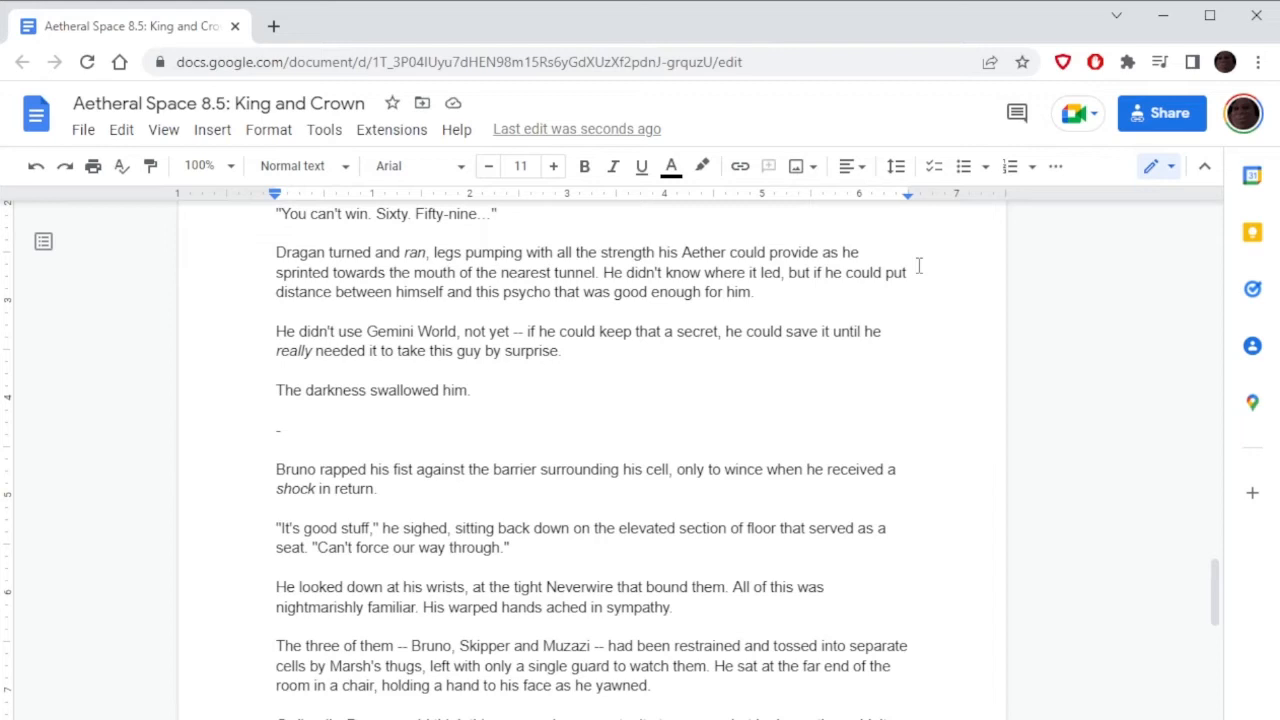
scroll(down, 3)
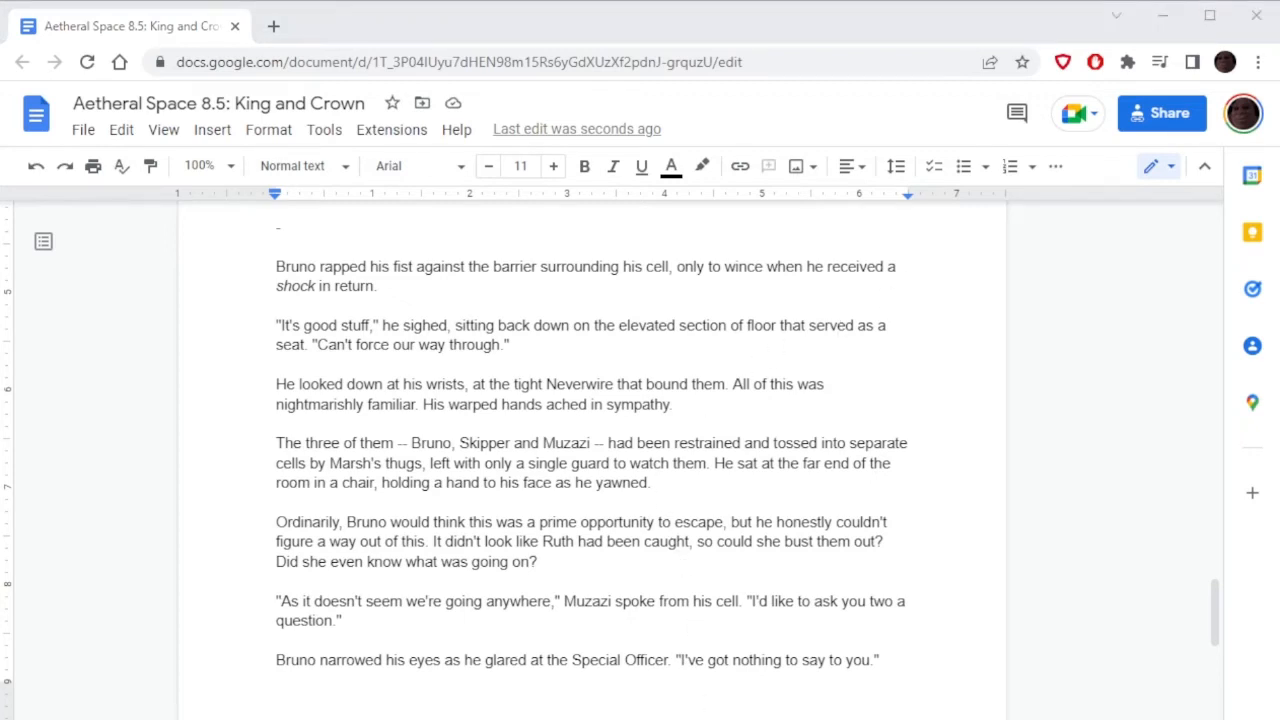
scroll(down, 3)
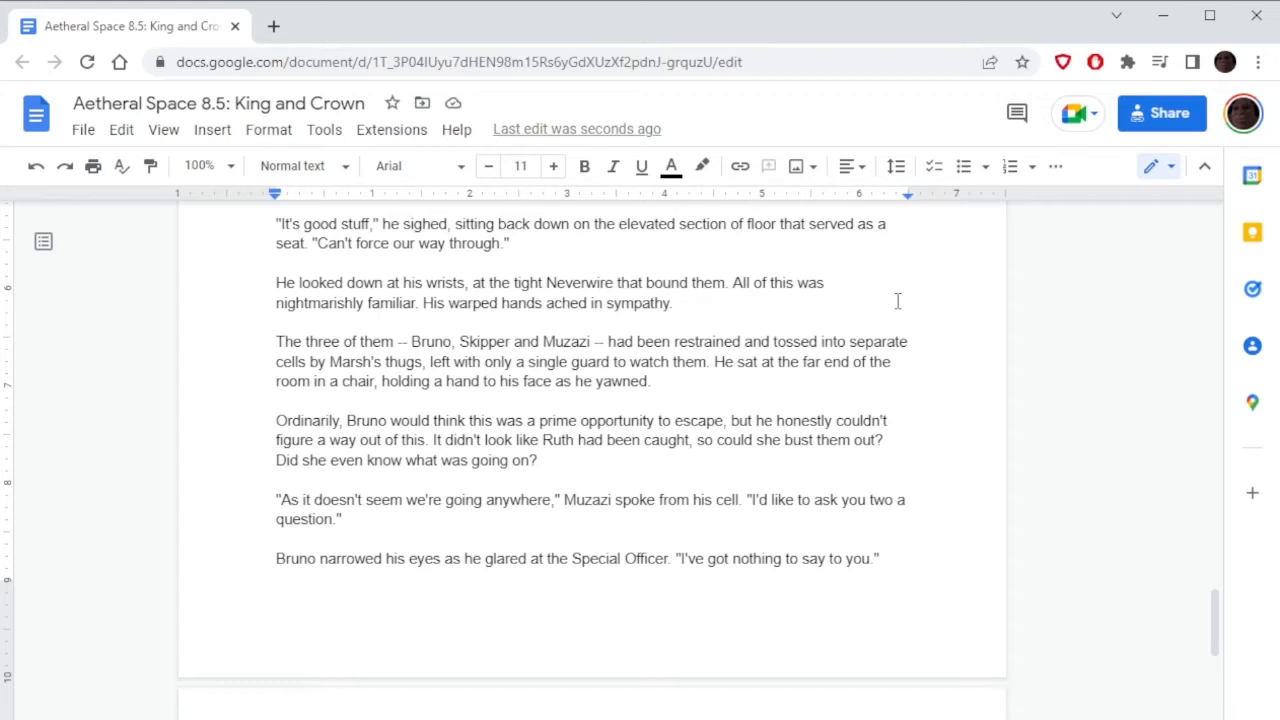
scroll(down, 3)
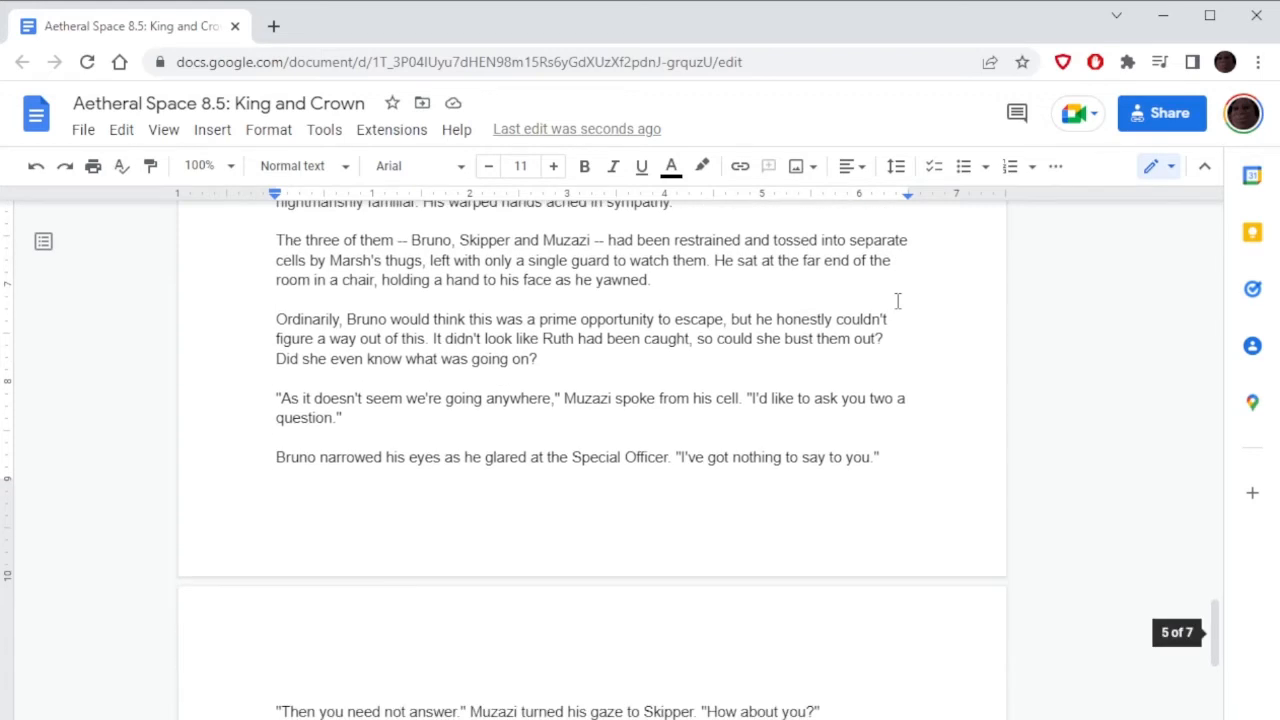
scroll(down, 3)
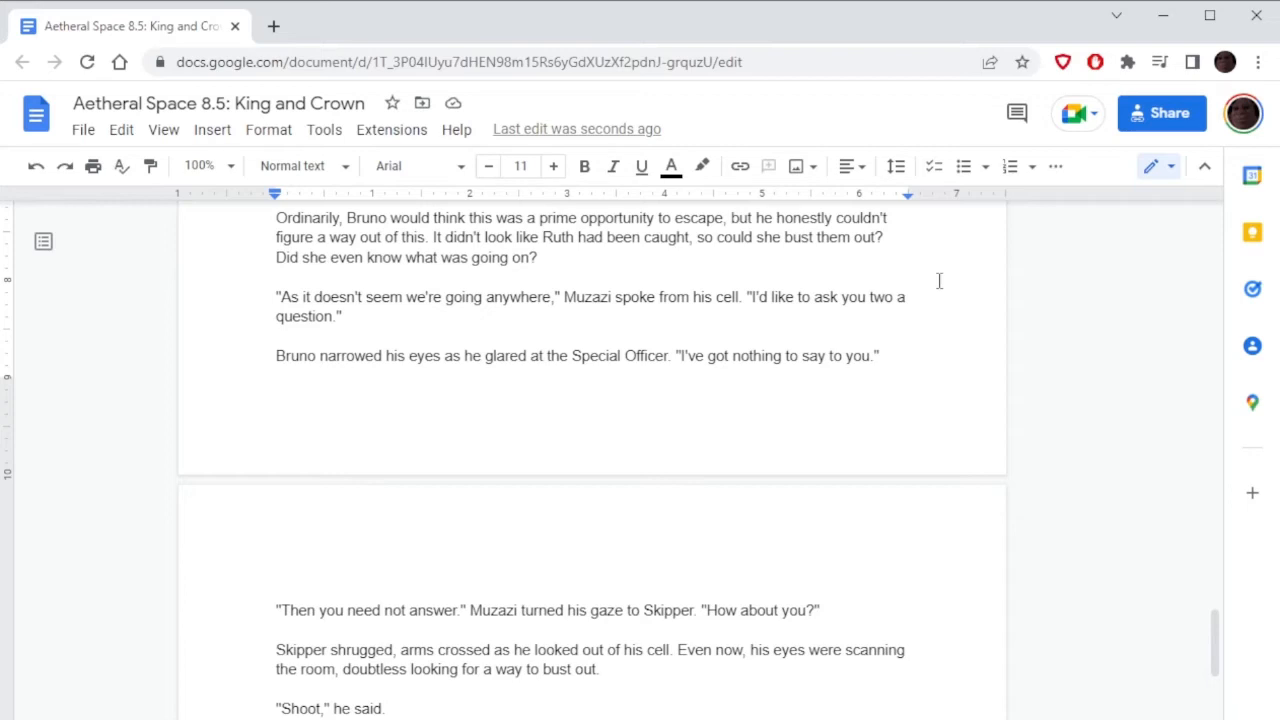
scroll(down, 3)
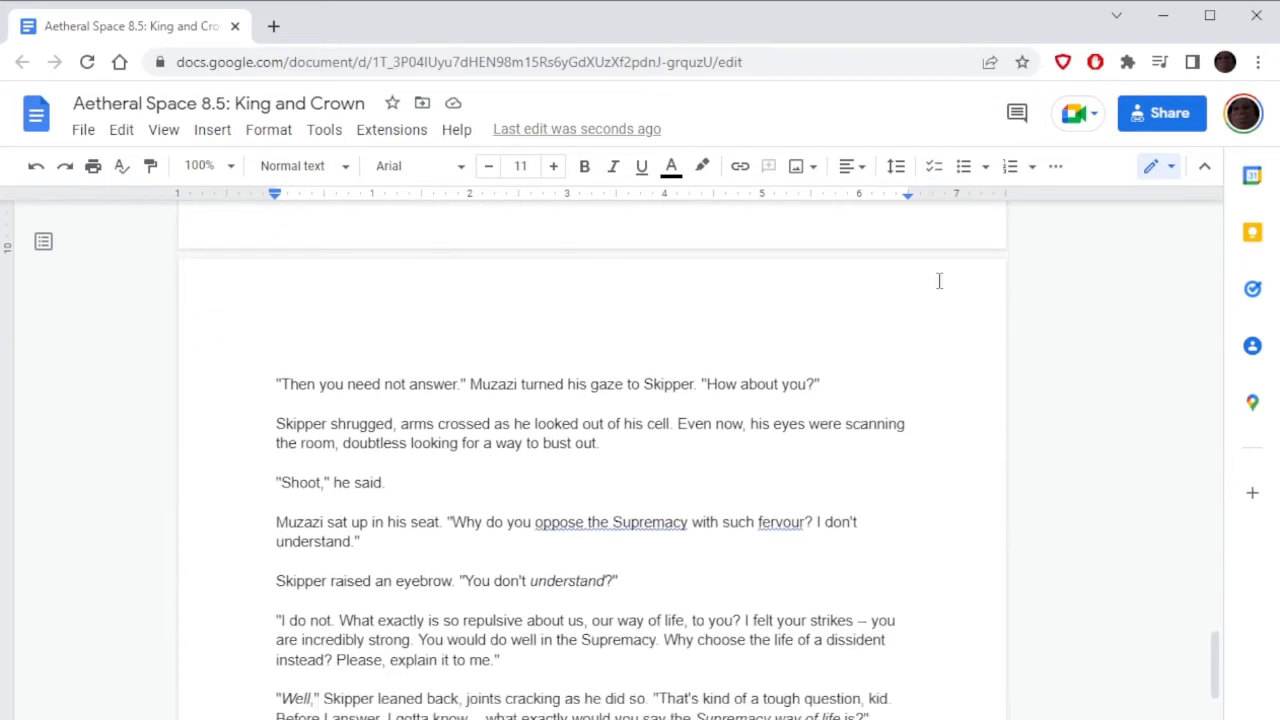
scroll(down, 3)
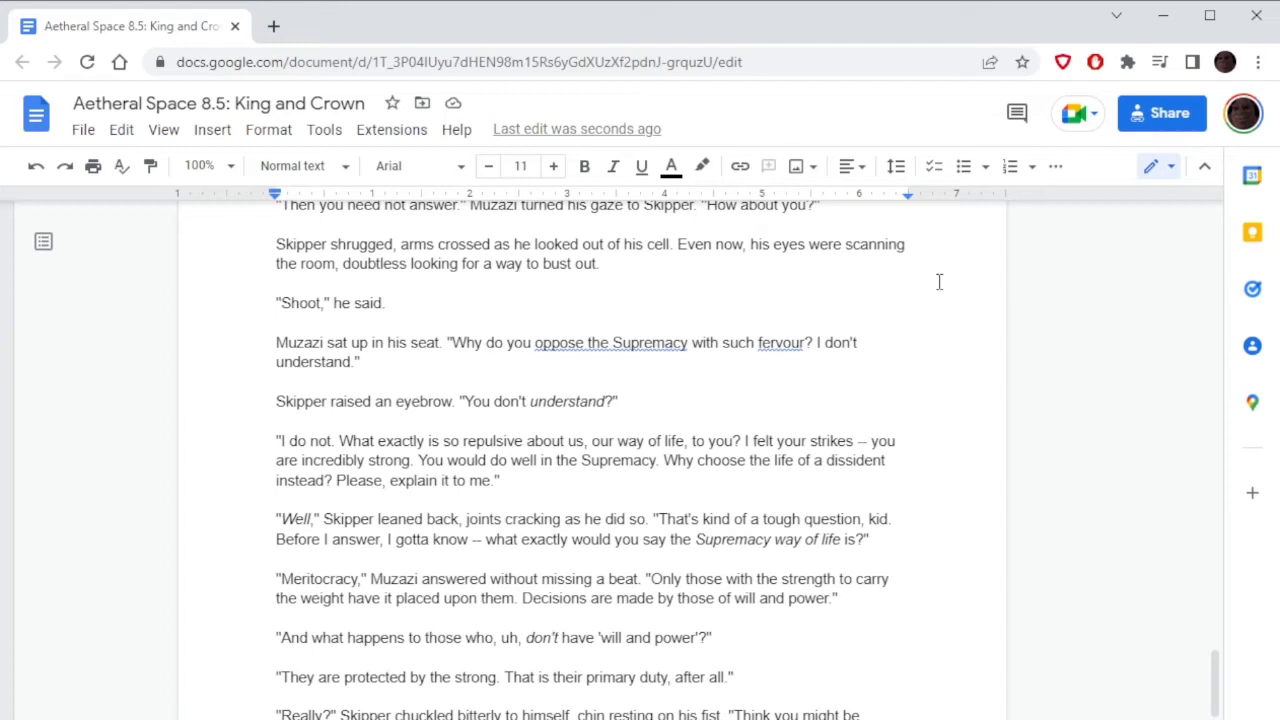
mouse_move(849, 440)
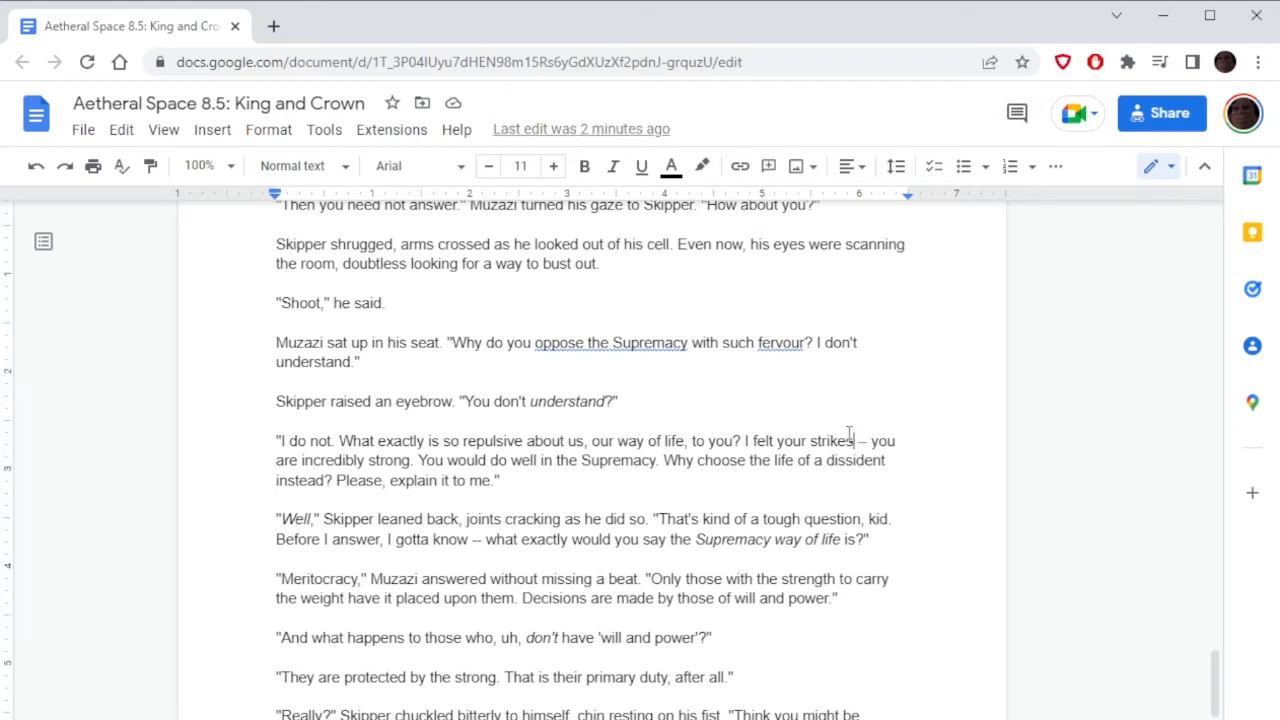
Add 'the power behind them' after 'I felt your strikes' in Muzazi's line.
text(the power behind them)
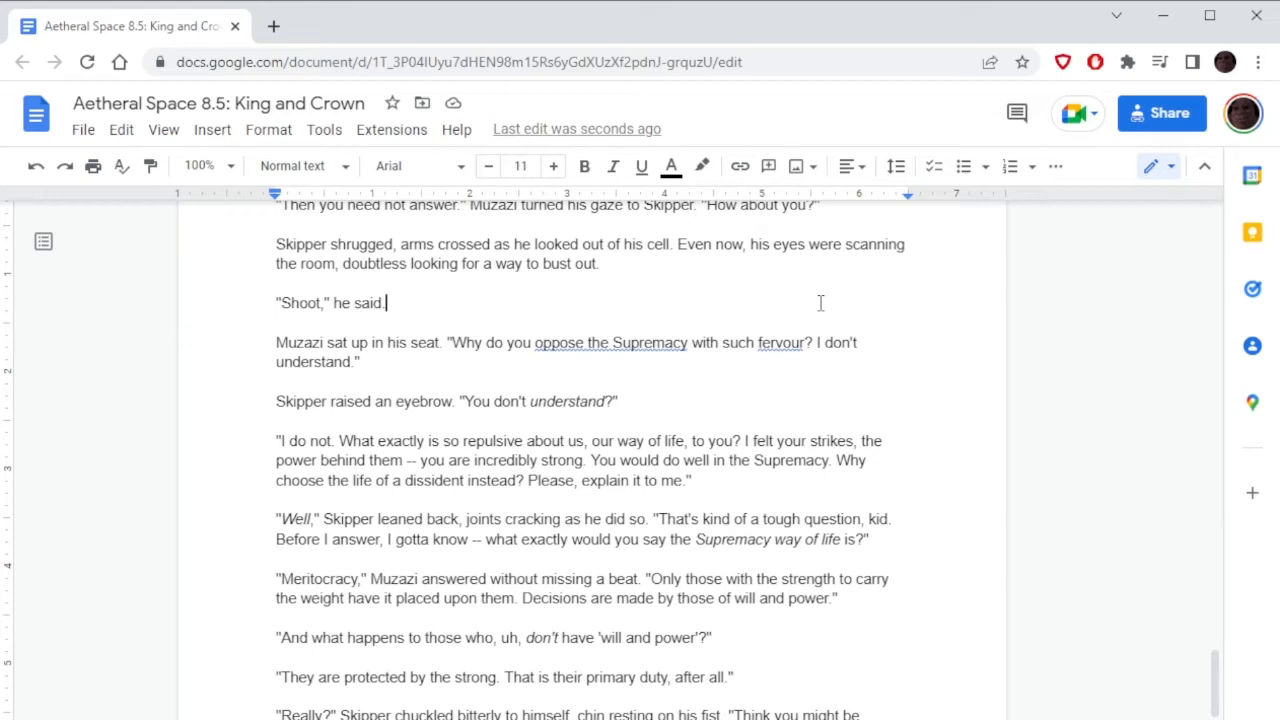
scroll(down, 3)
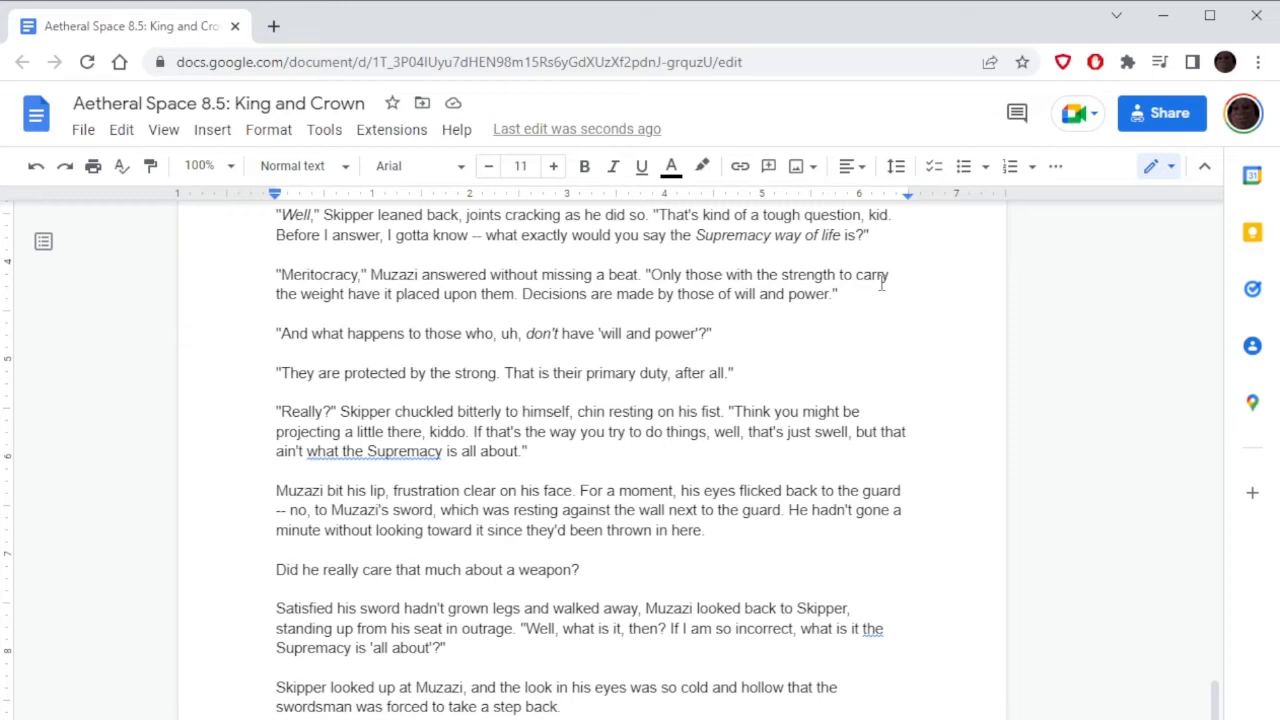
Insert 'in its sheath' after 'which was resting' in the sword sentence.
scroll(down, 3)
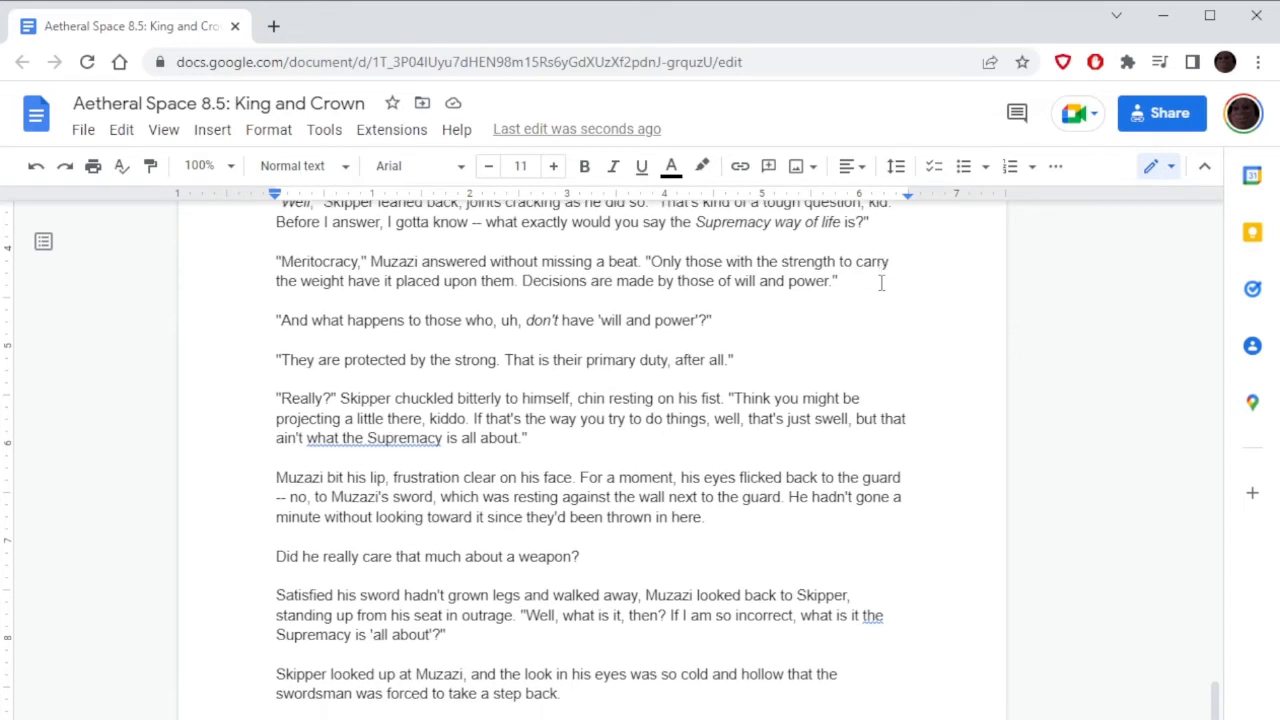
scroll(down, 3)
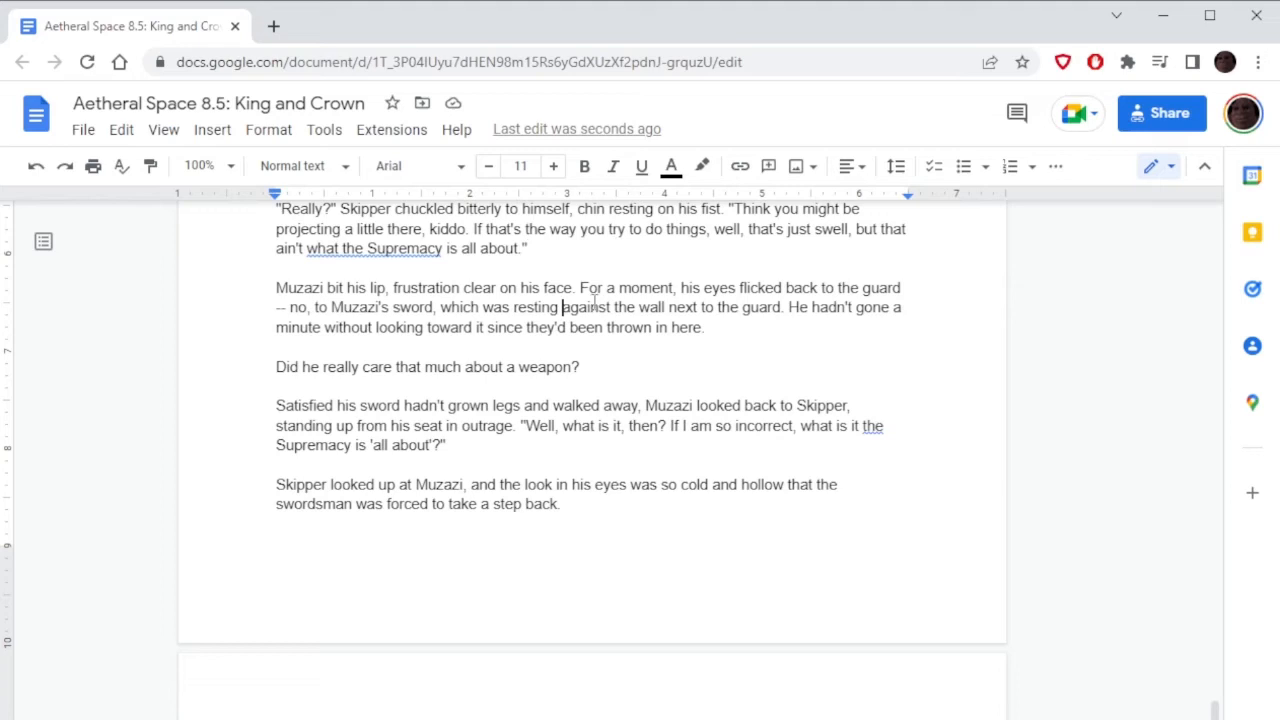
text(in its)
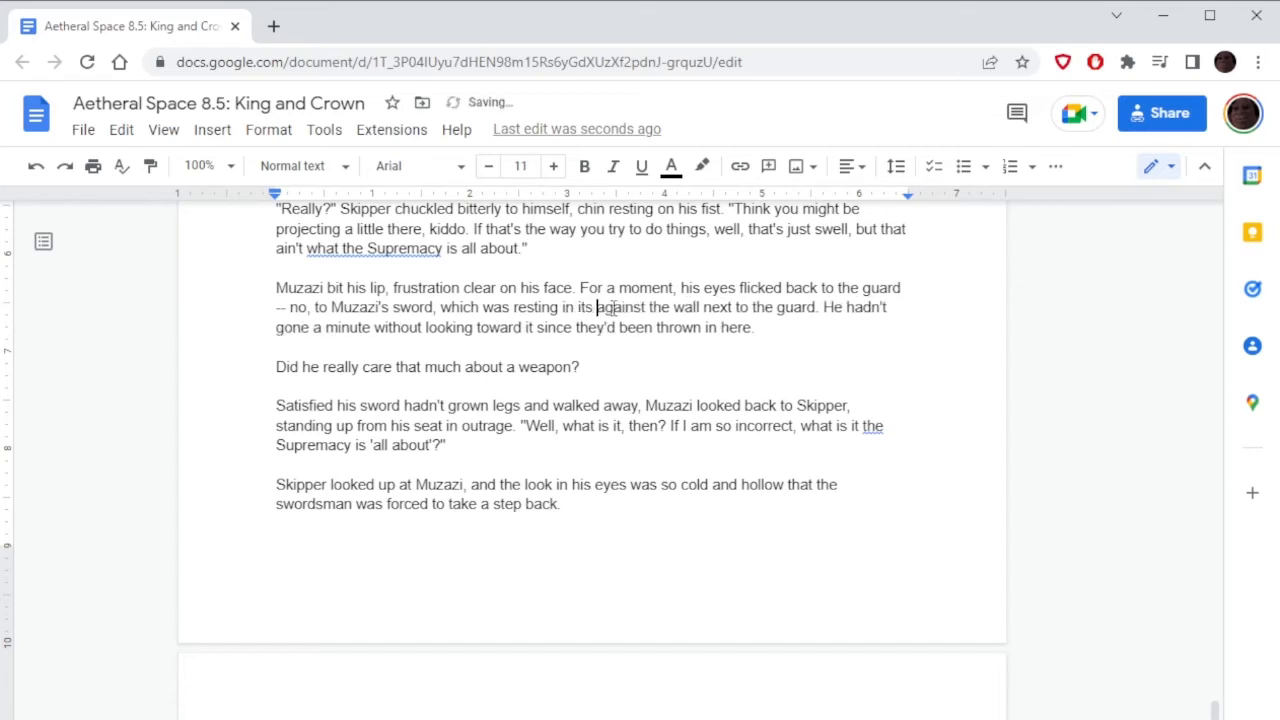
text(sheath)
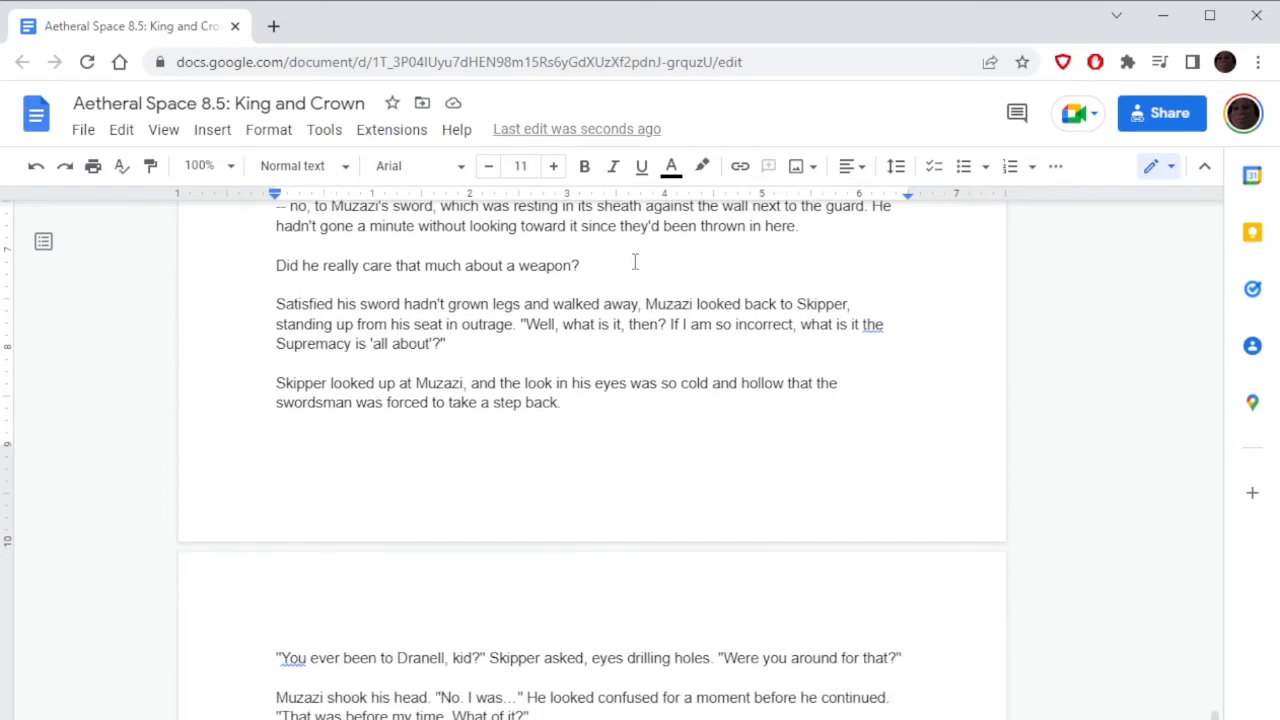
scroll(down, 3)
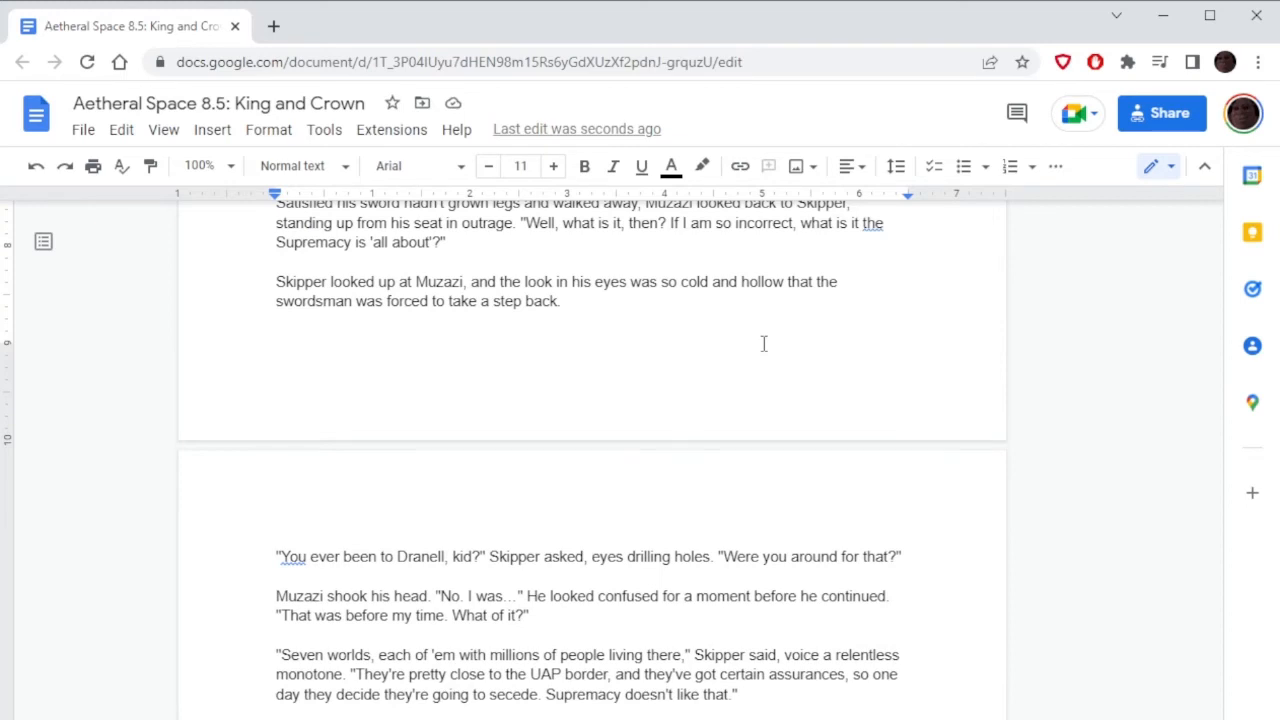
scroll(down, 3)
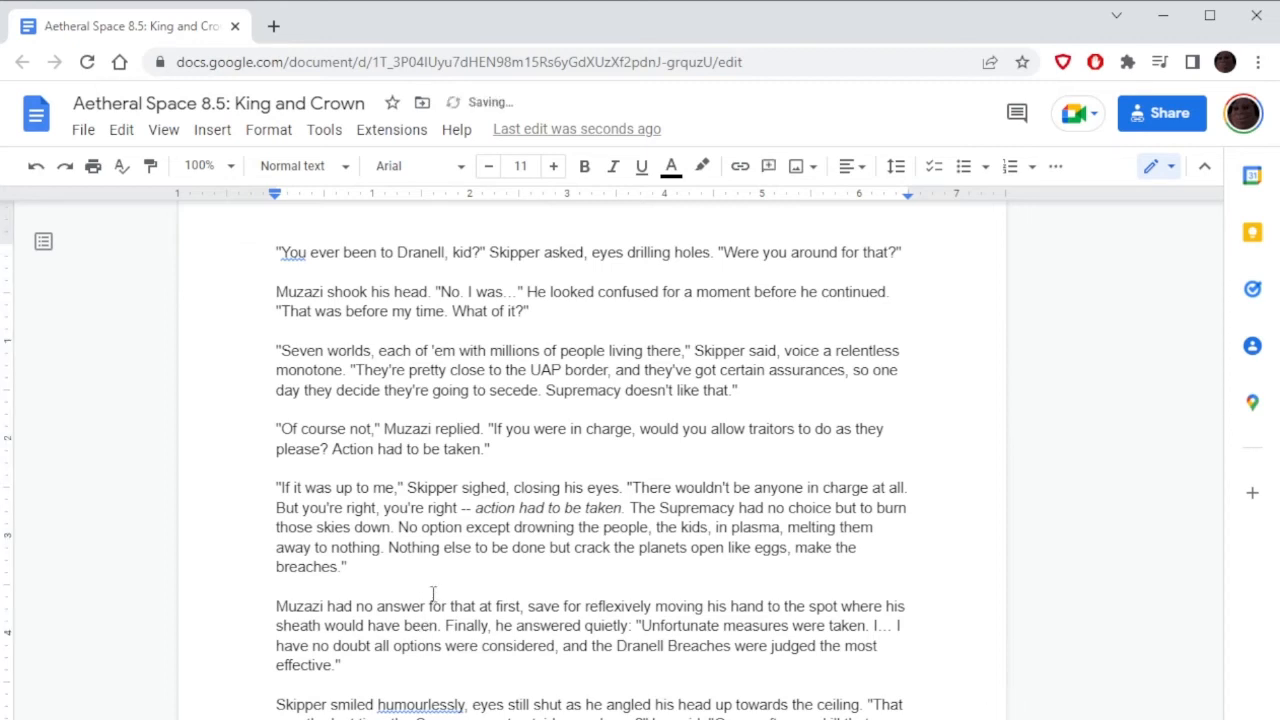
scroll(down, 3)
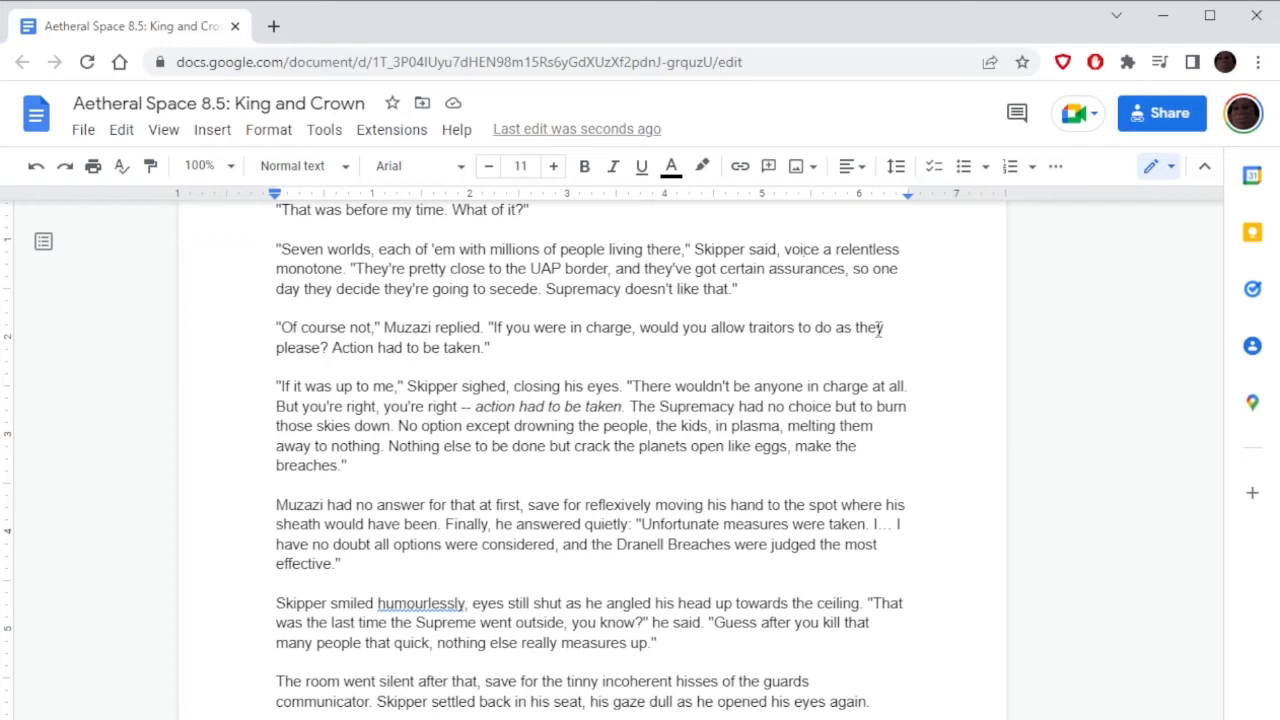
scroll(down, 3)
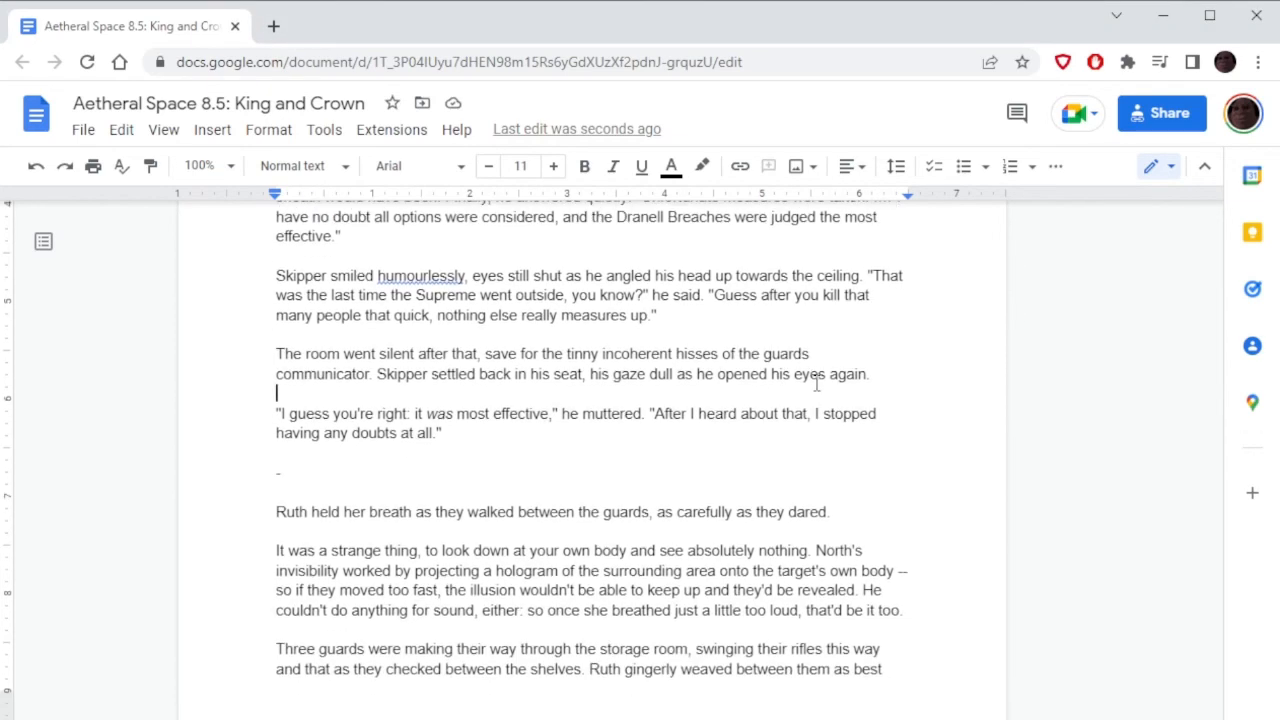
scroll(down, 3)
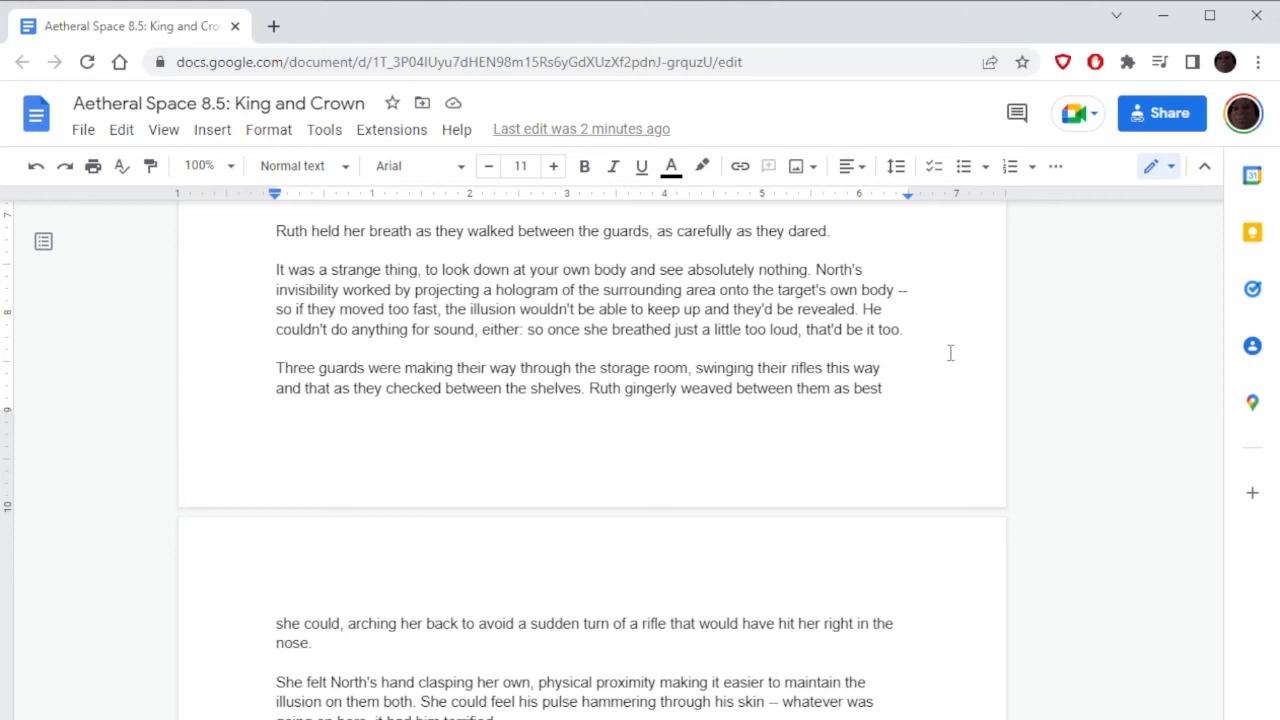
scroll(down, 3)
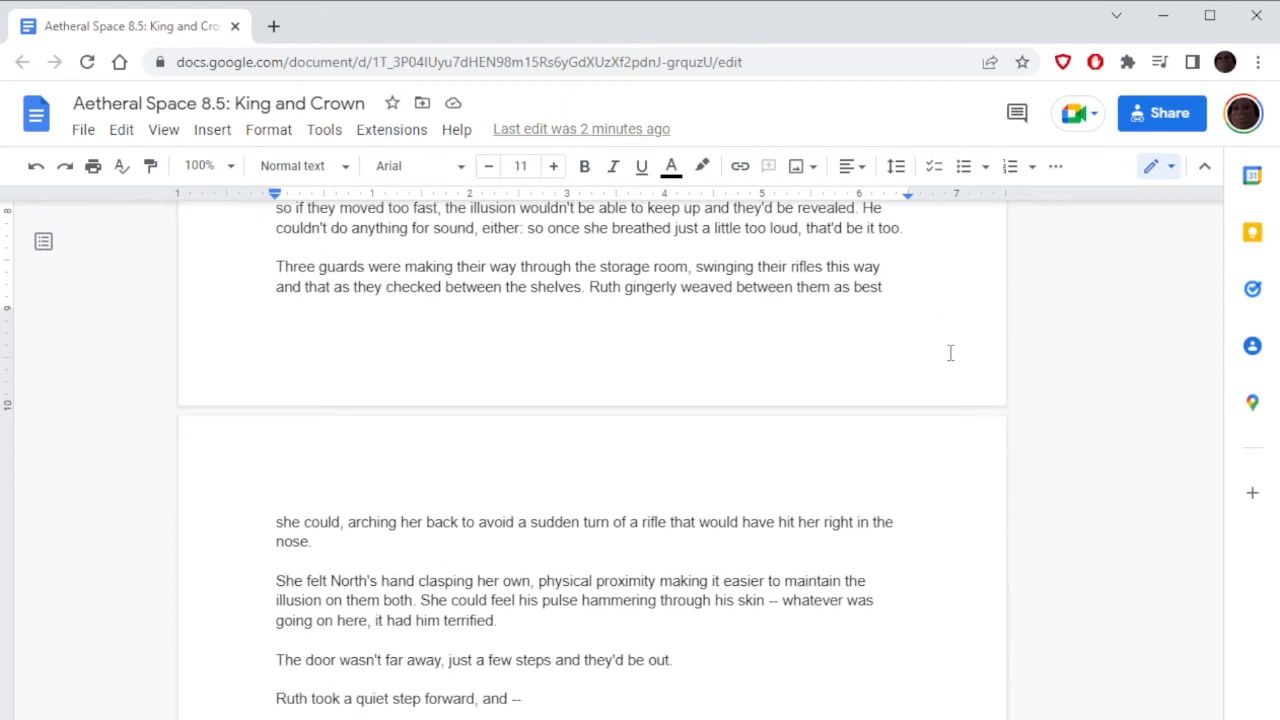